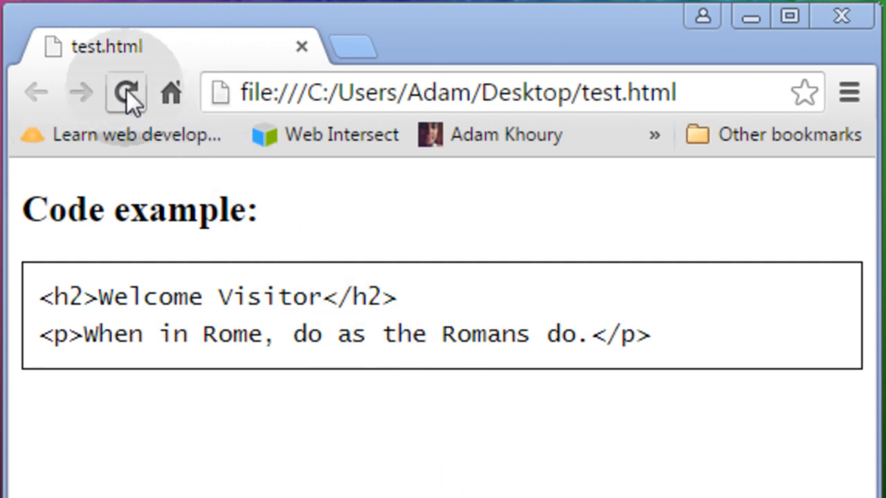
Reload test.html in Chrome so the code example's tags show in orange.
left_click(126, 92)
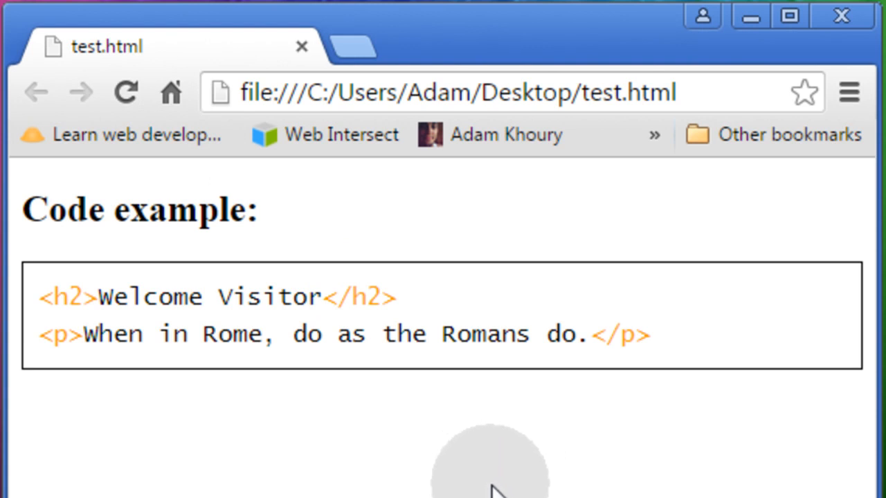
mouse_move(498, 492)
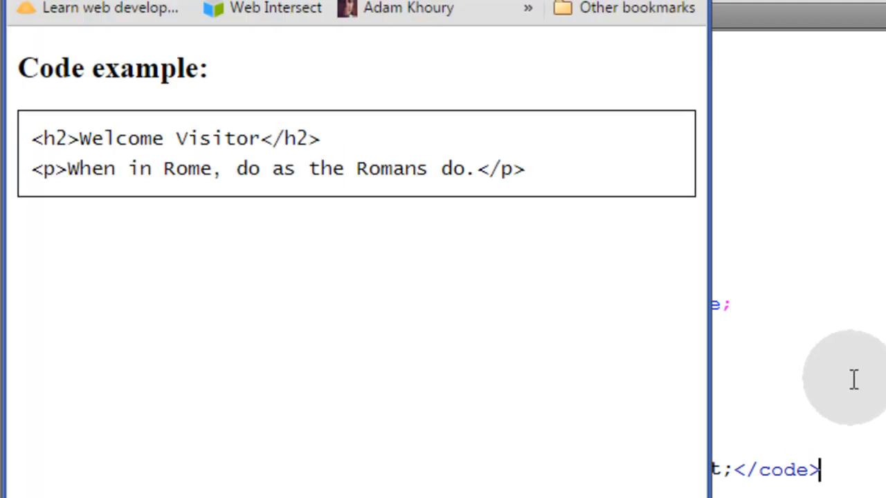
mouse_move(277, 211)
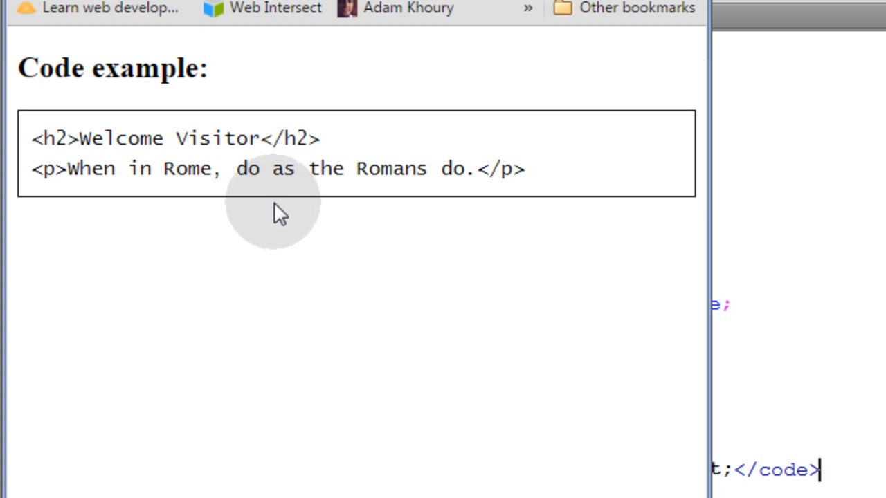
mouse_move(571, 280)
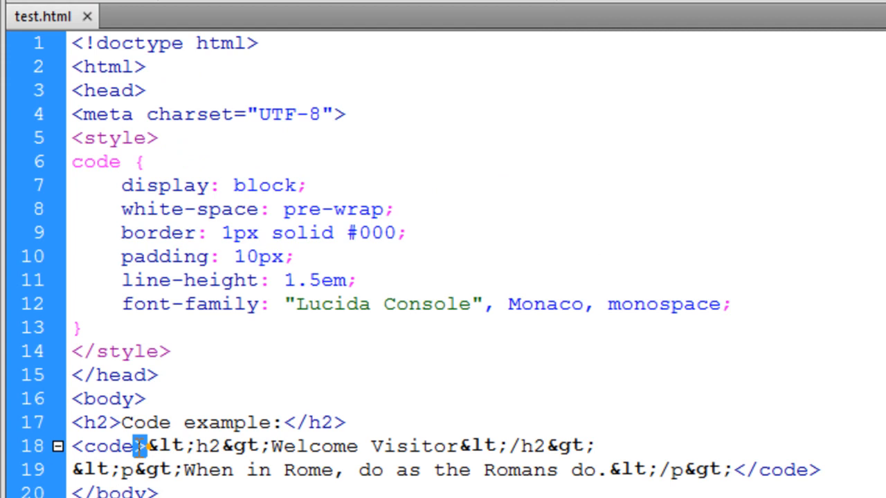
double_click(111, 447)
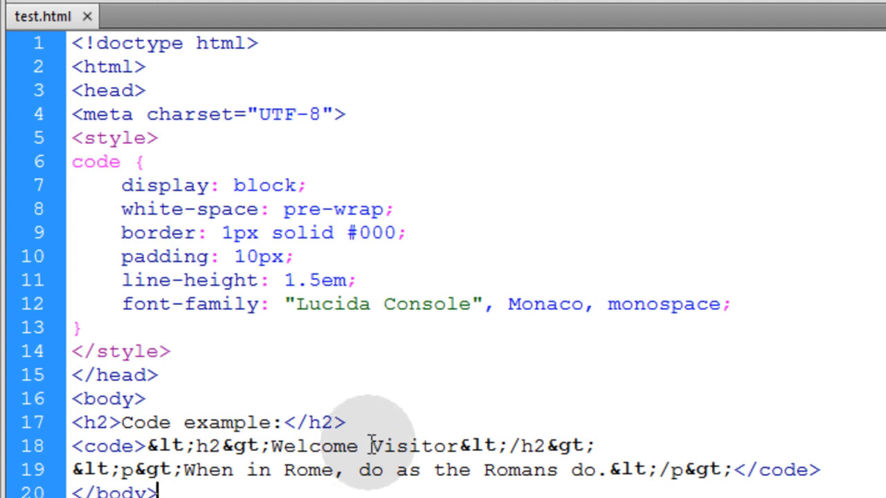
mouse_move(124, 161)
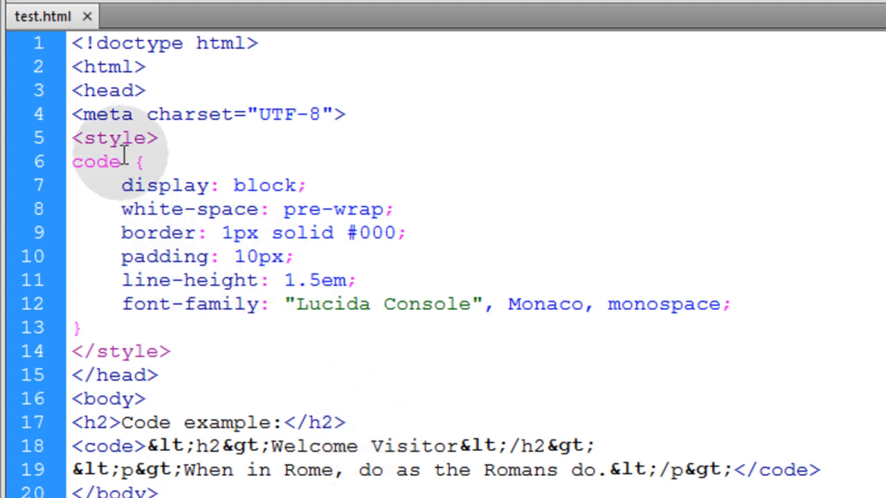
double_click(96, 162)
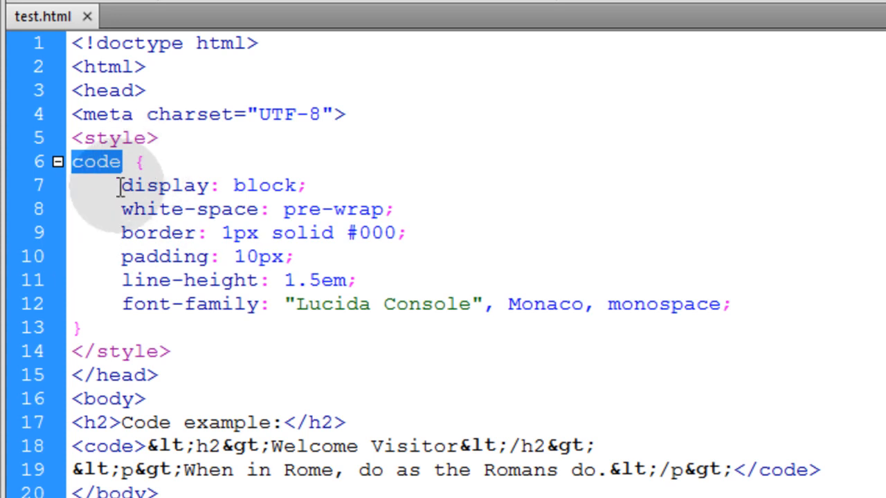
left_click_drag(121, 185, 730, 304)
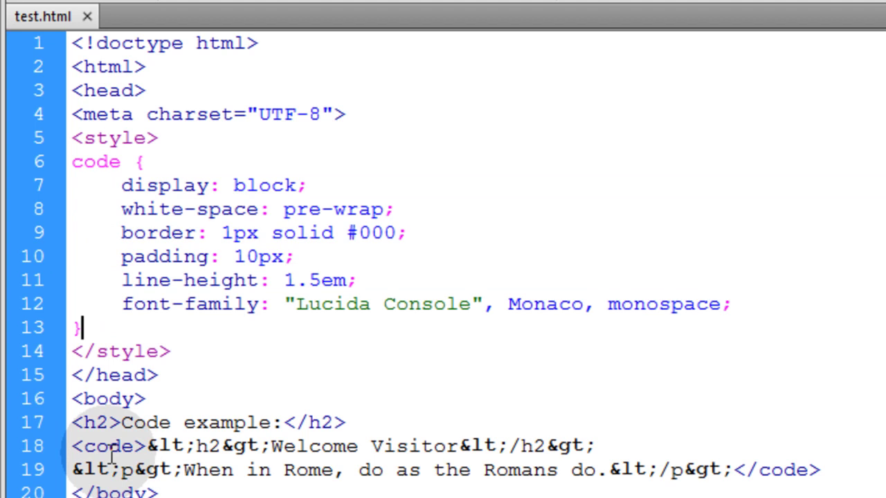
double_click(107, 447)
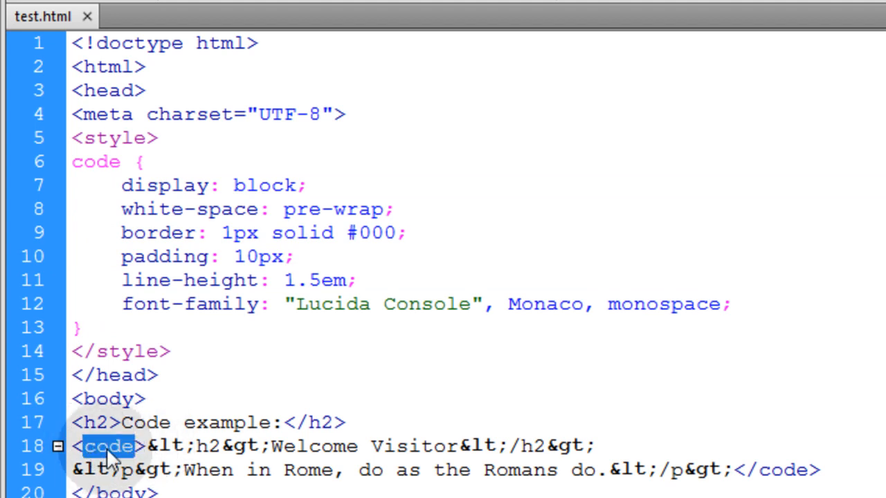
mouse_move(245, 412)
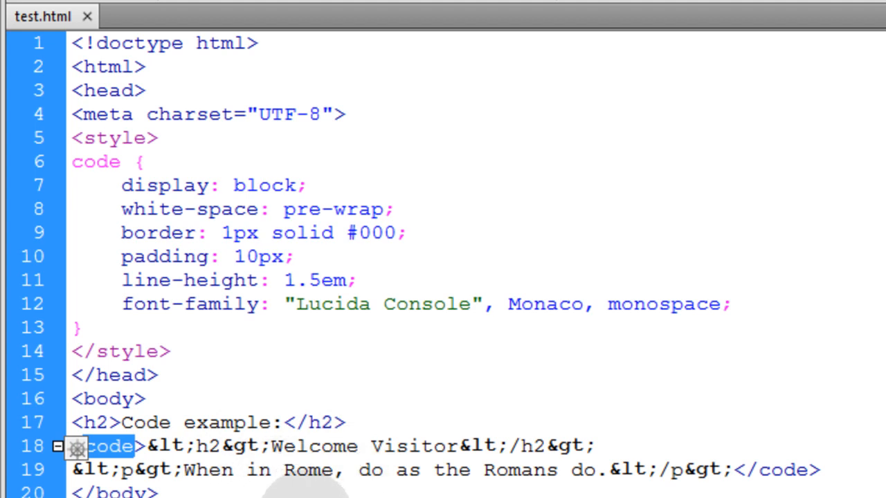
mouse_move(330, 493)
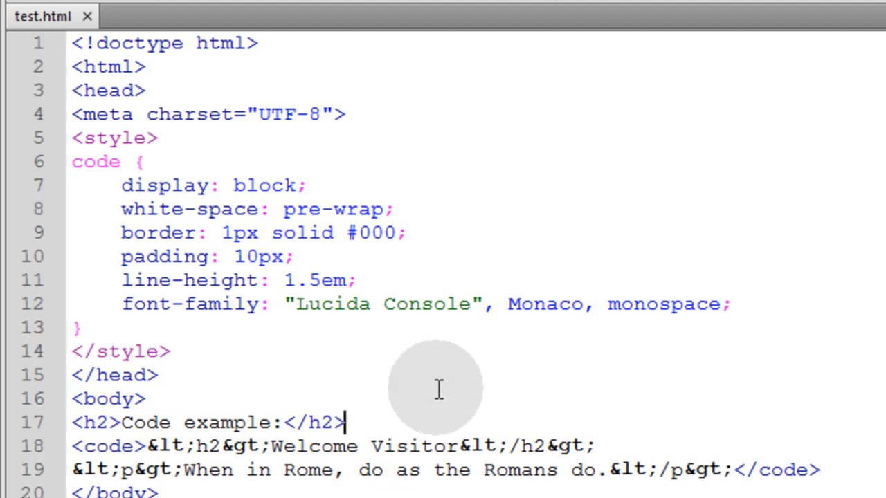
Add an auto-closed <script></script> block on a new line after </style>.
key("Enter")
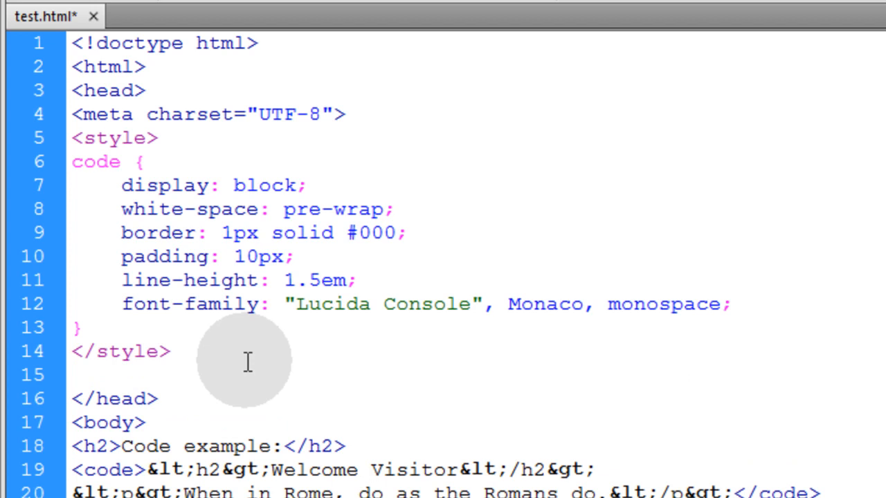
type("<script>")
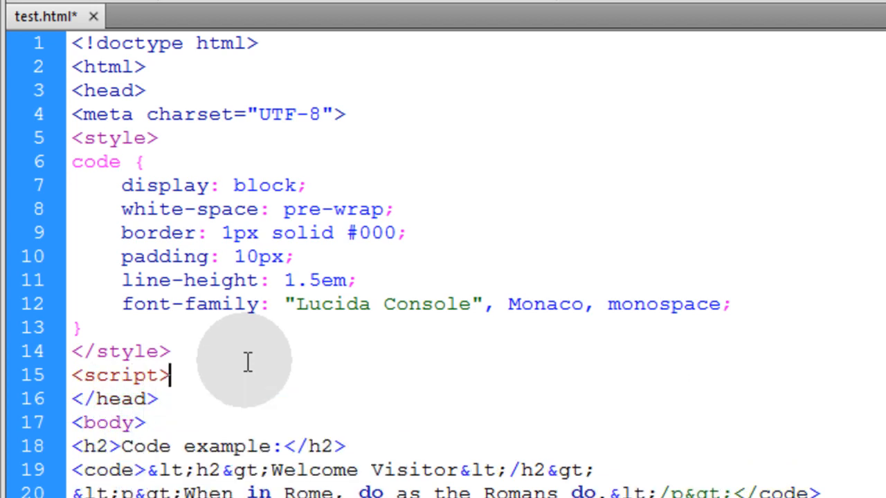
type("</script>")
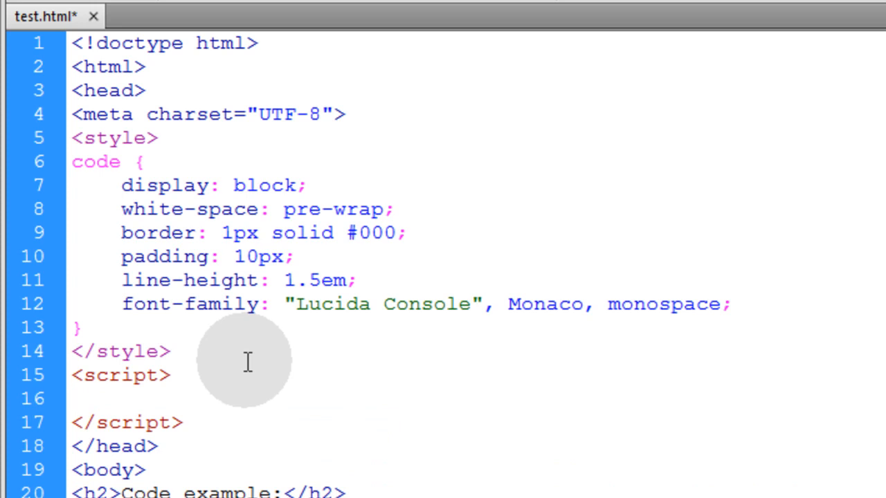
left_click(73, 398)
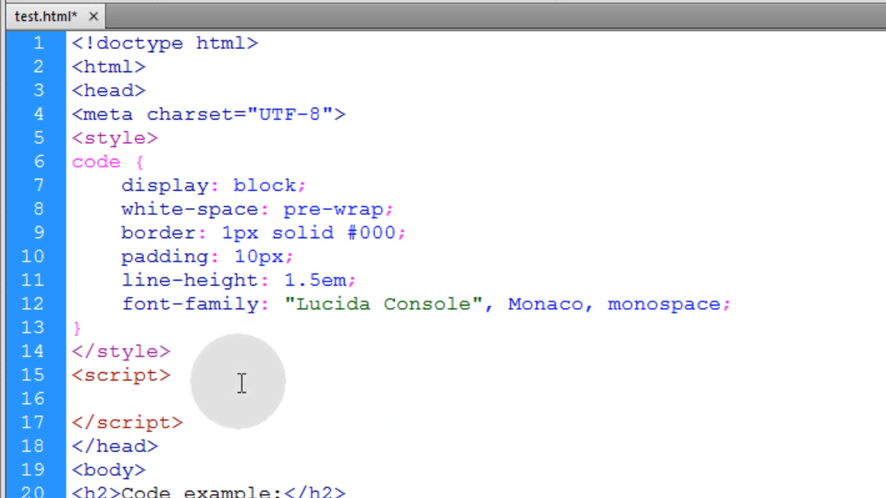
left_click(76, 399)
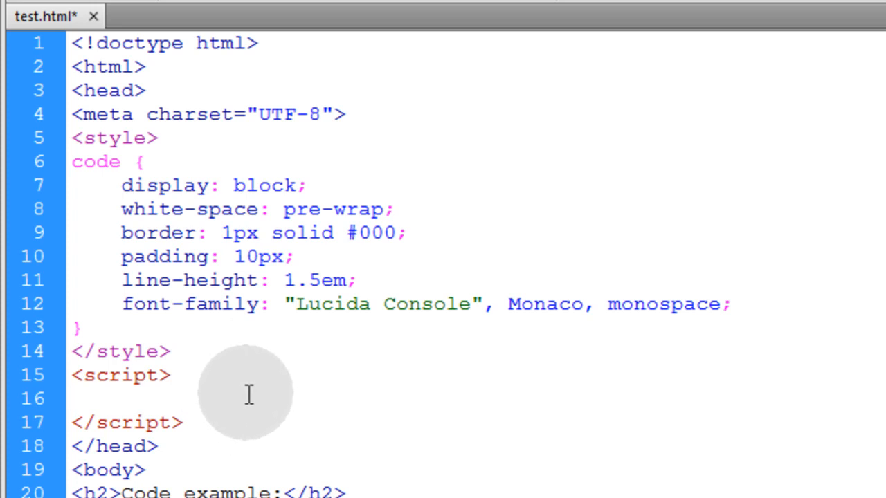
left_click(76, 398)
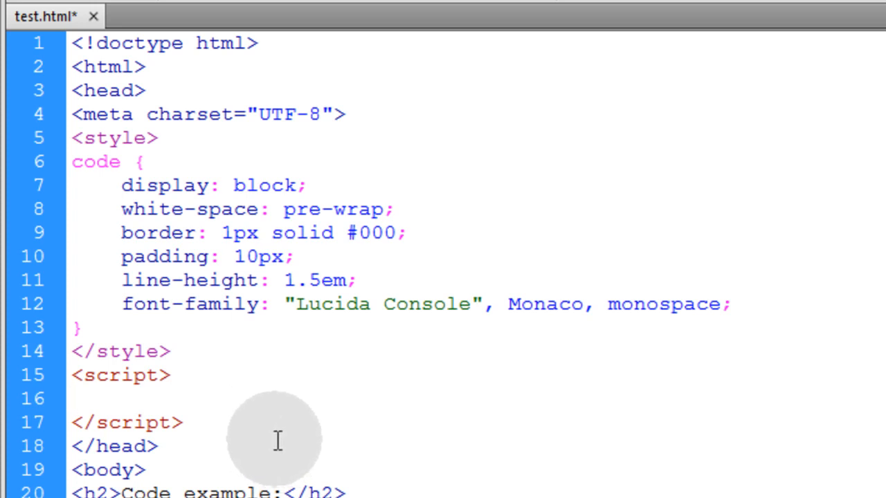
Place the caret inside the empty script block, highlighting and then deselecting the style section.
left_click(76, 398)
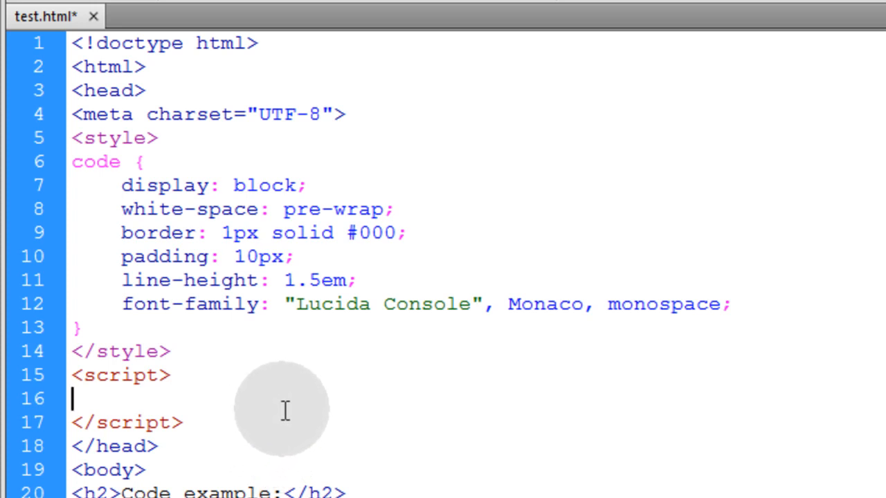
mouse_move(159, 377)
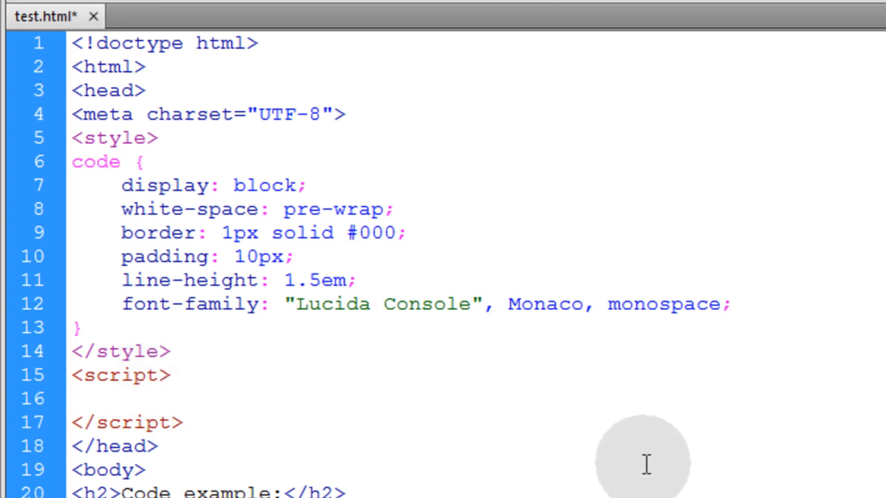
left_click(72, 398)
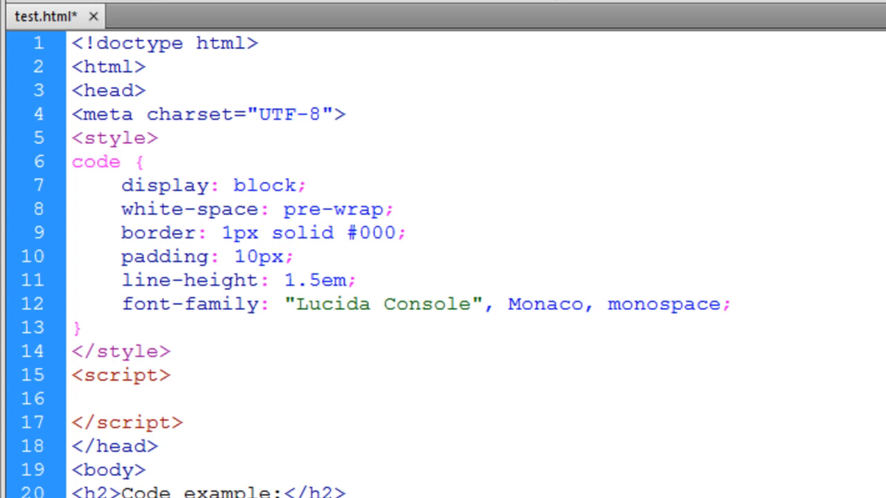
left_click(71, 399)
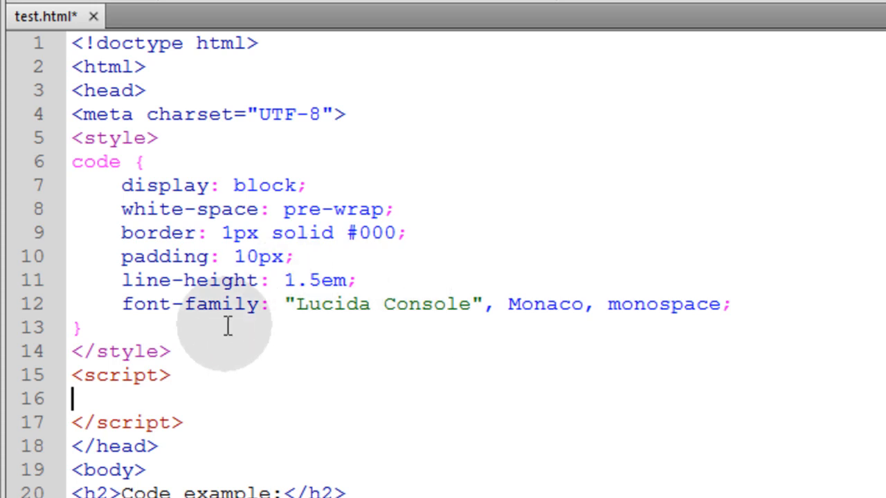
mouse_move(187, 353)
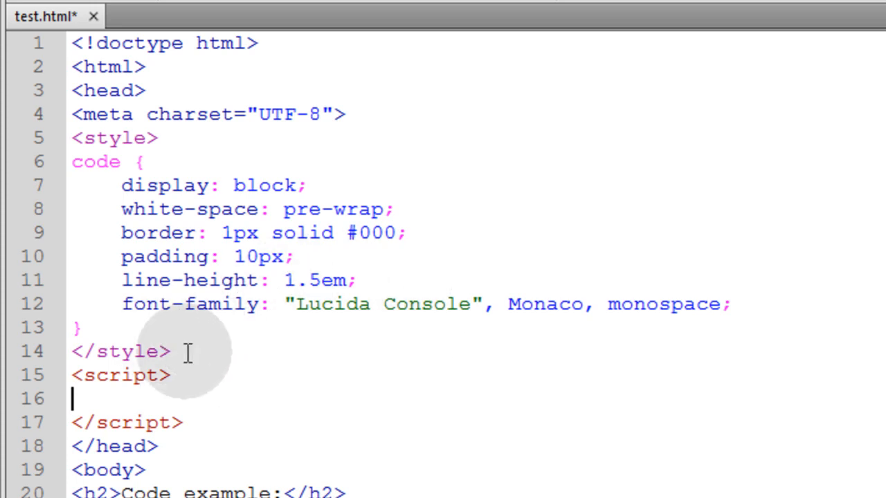
left_click_drag(71, 137, 175, 351)
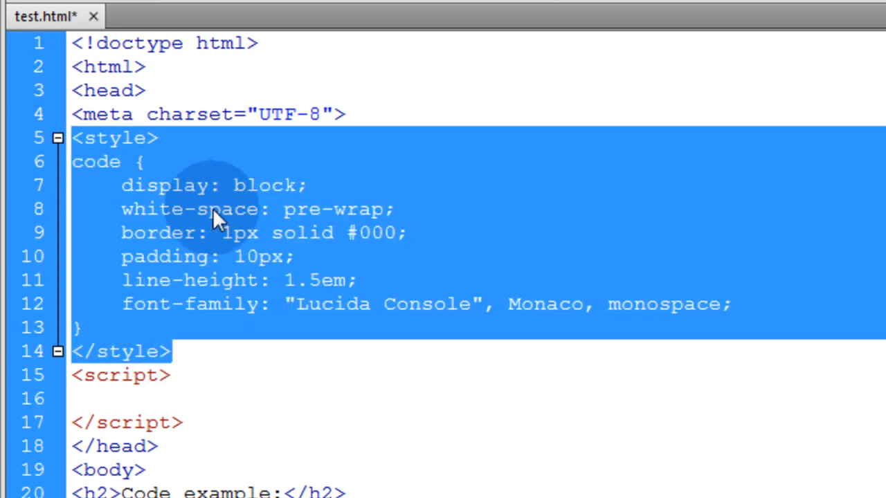
left_click(237, 161)
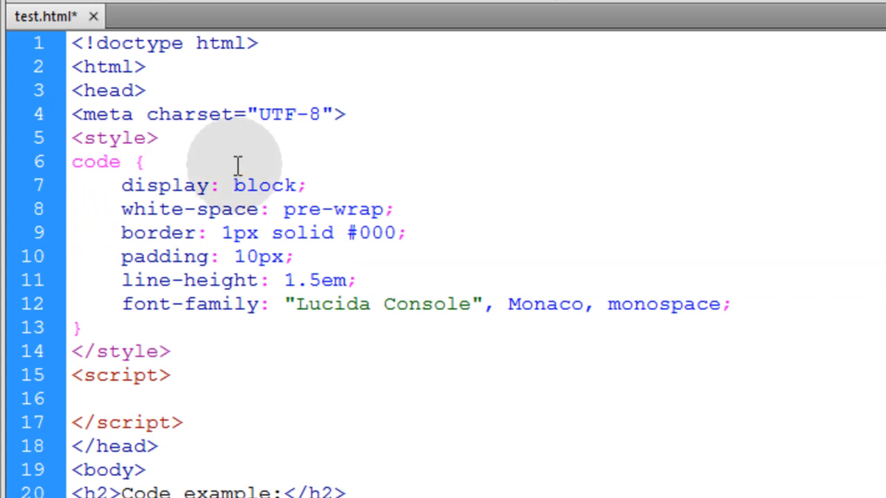
left_click(142, 161)
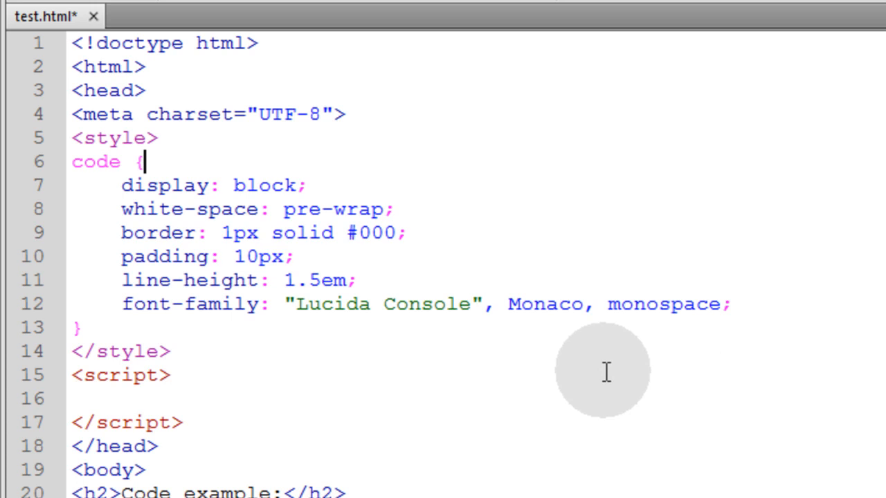
mouse_move(421, 372)
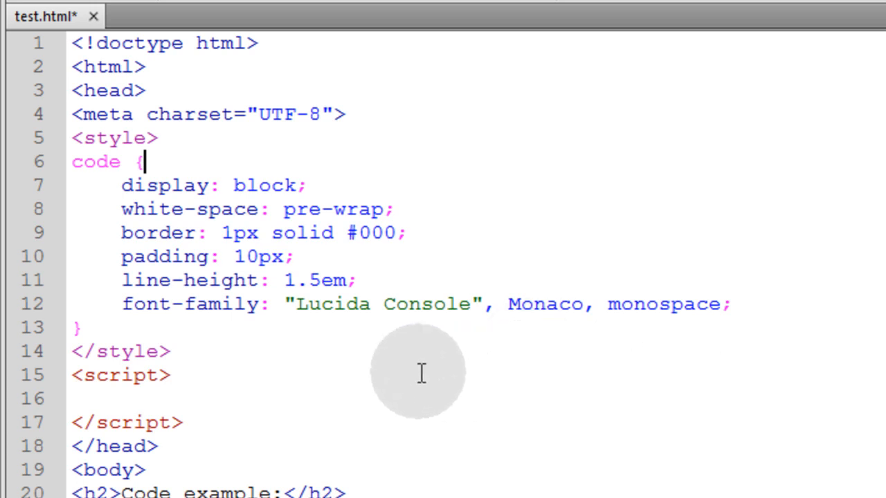
mouse_move(356, 350)
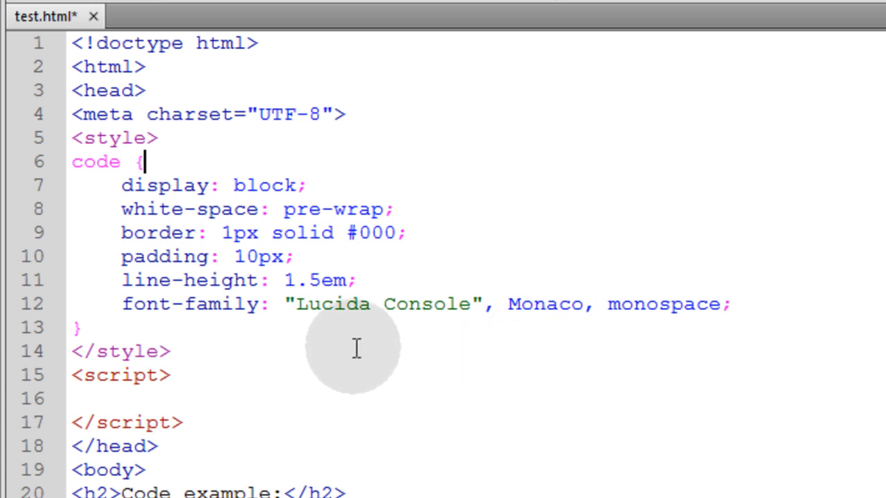
mouse_move(201, 398)
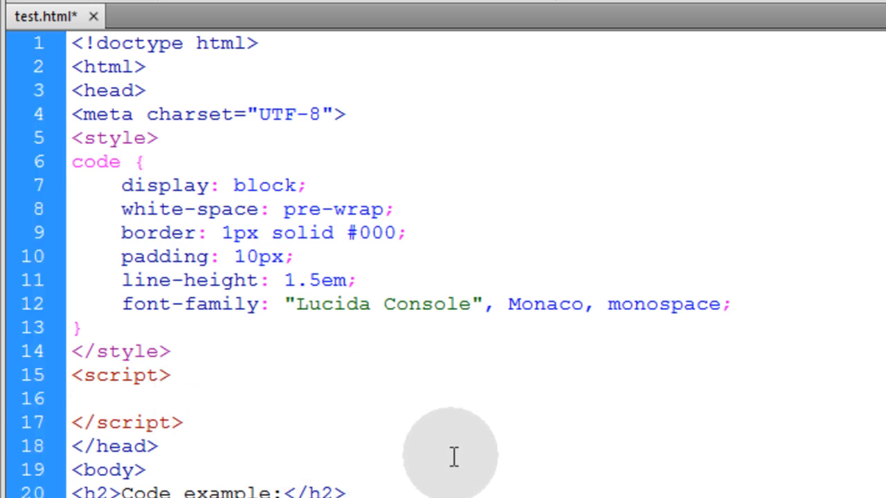
type("window.addEventListener(\"load\", syntaxHighlights);")
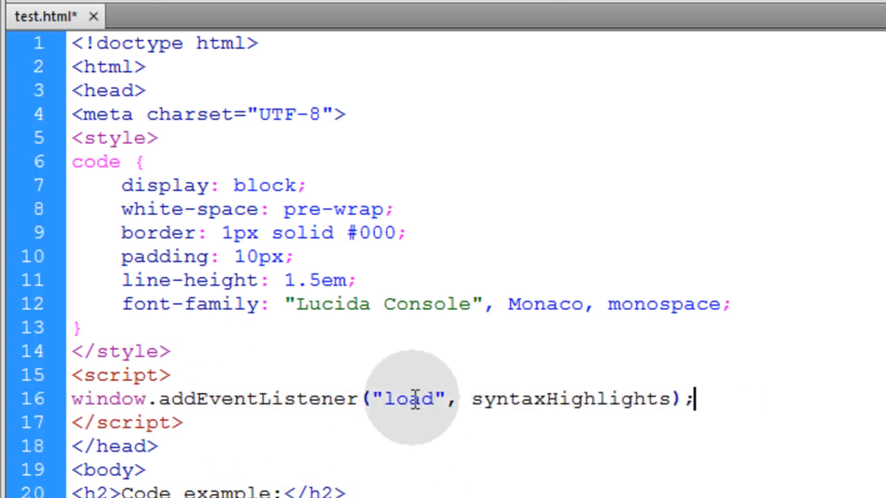
double_click(409, 399)
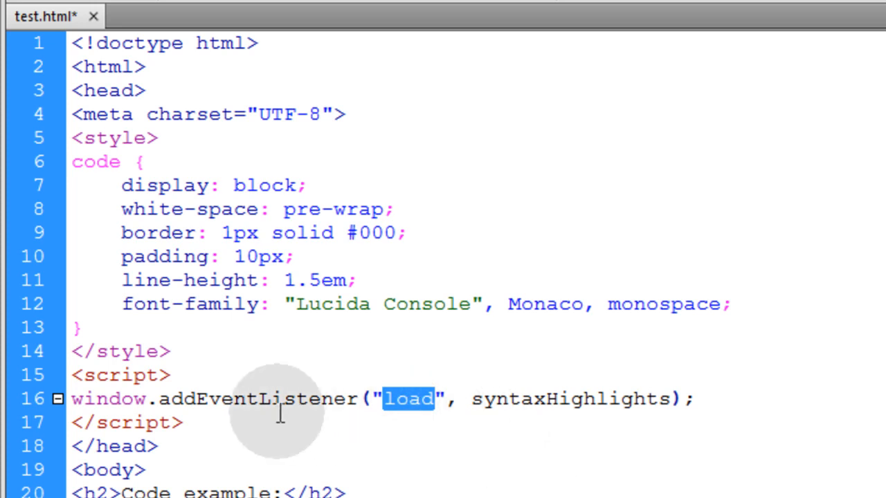
double_click(256, 398)
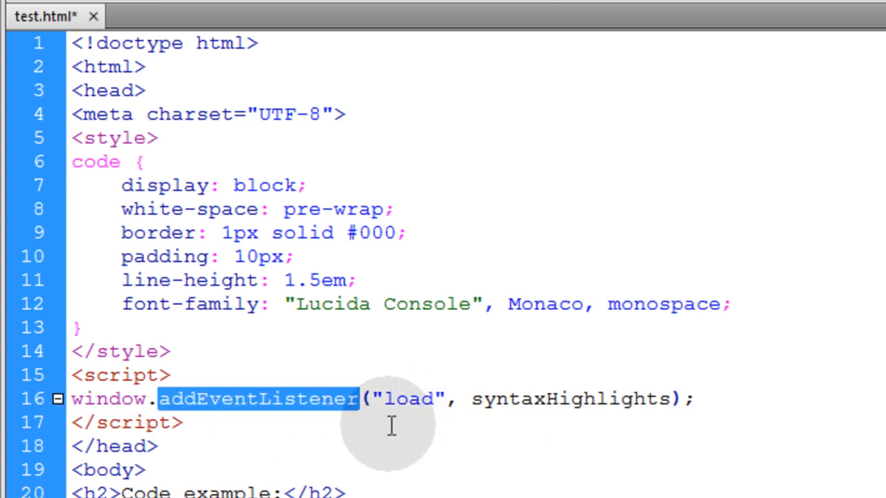
double_click(408, 398)
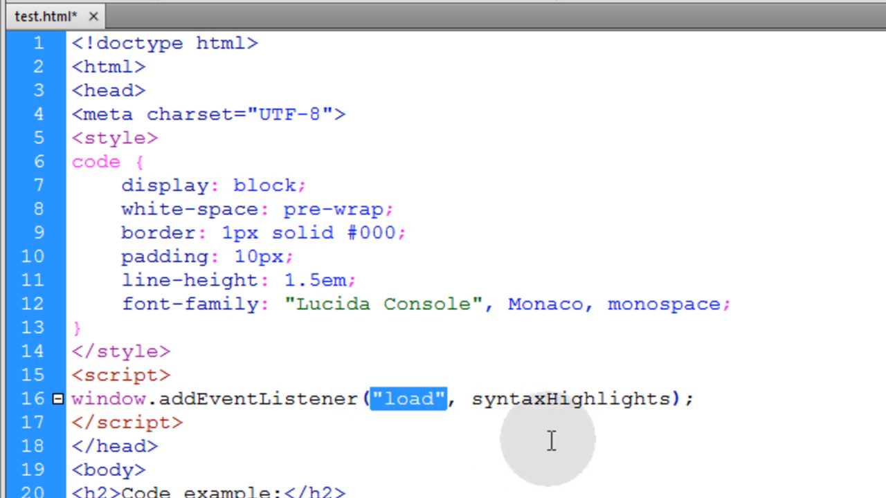
double_click(569, 398)
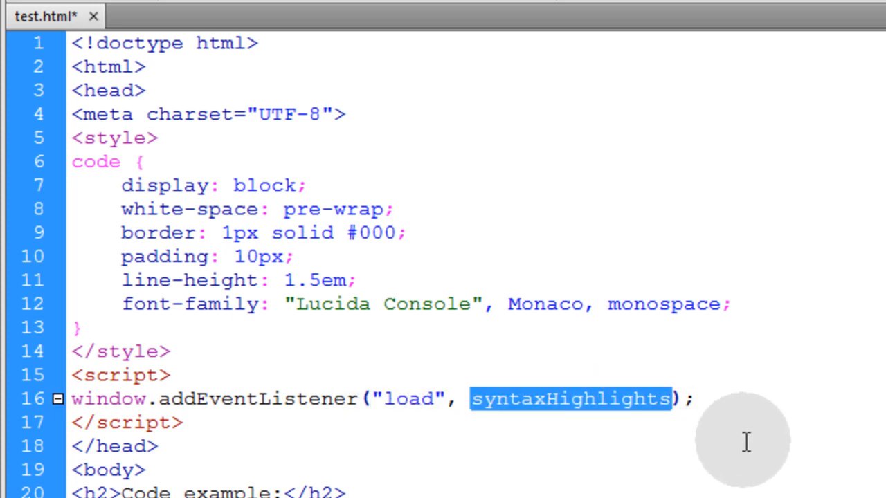
left_click(567, 399)
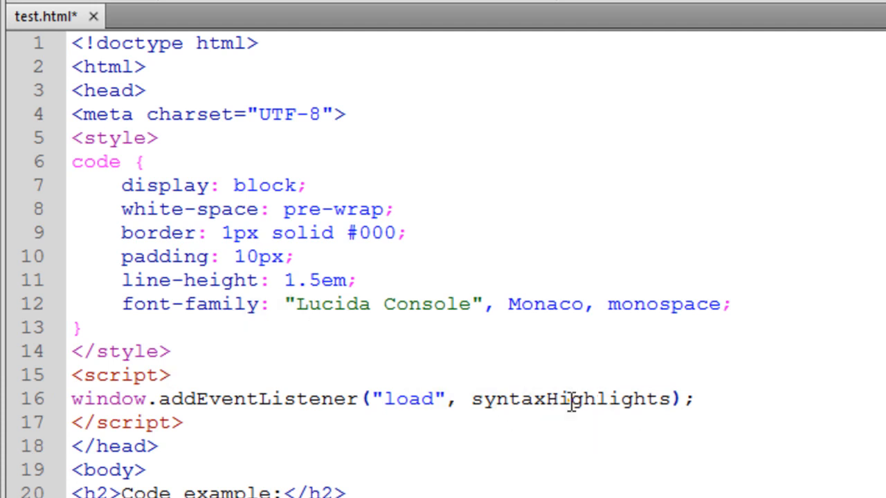
Type a syntaxHighlights function above the window.addEventListener line.
double_click(569, 398)
type("f")
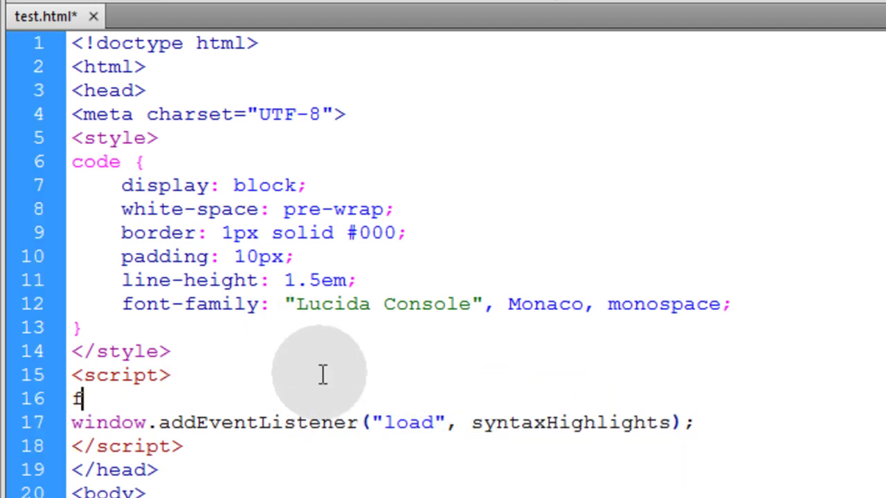
type("unction syntaxHighlights() {")
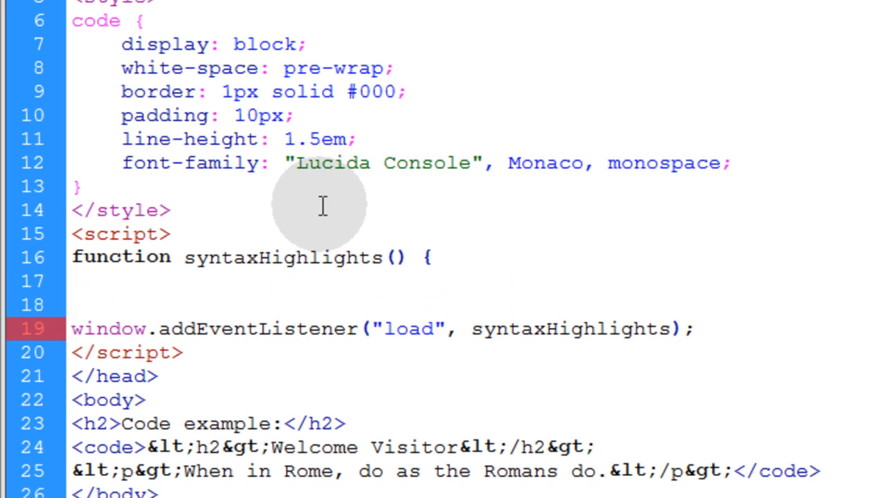
mouse_move(282, 290)
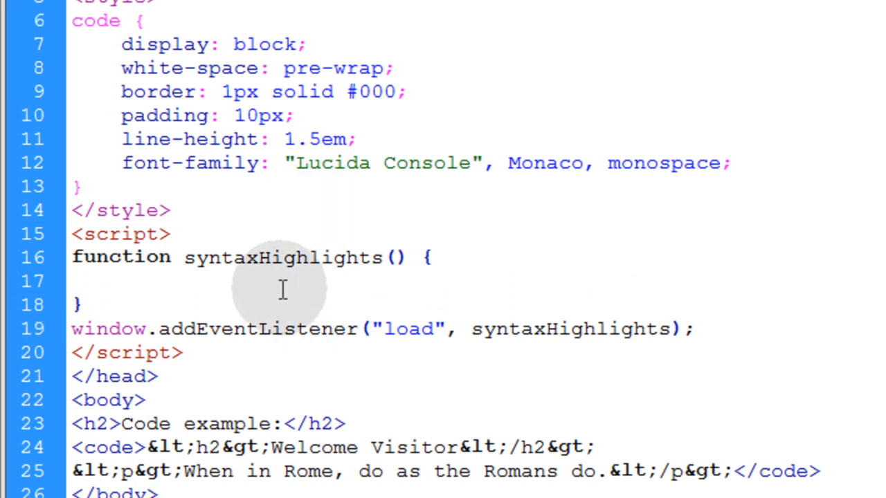
left_click(119, 281)
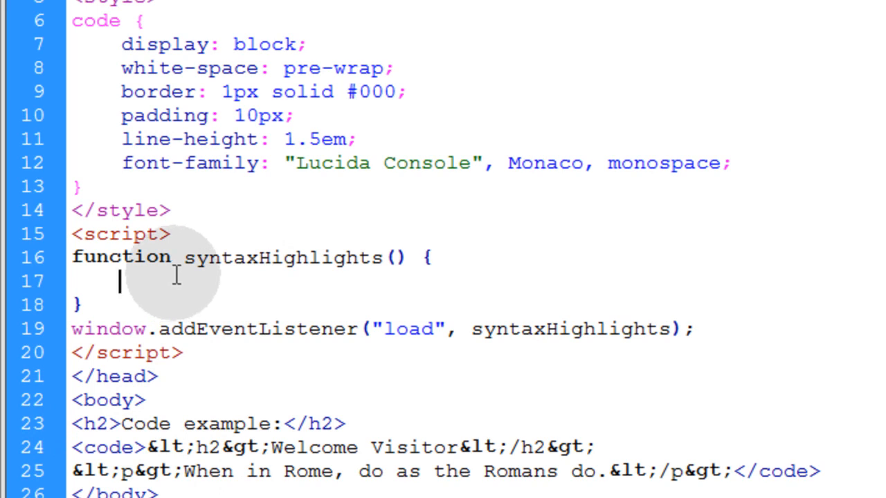
Store document.getElementsByTagName("code") in var ca and highlight its parts.
type("var ca = document.getElementsByTagName(\"code\");")
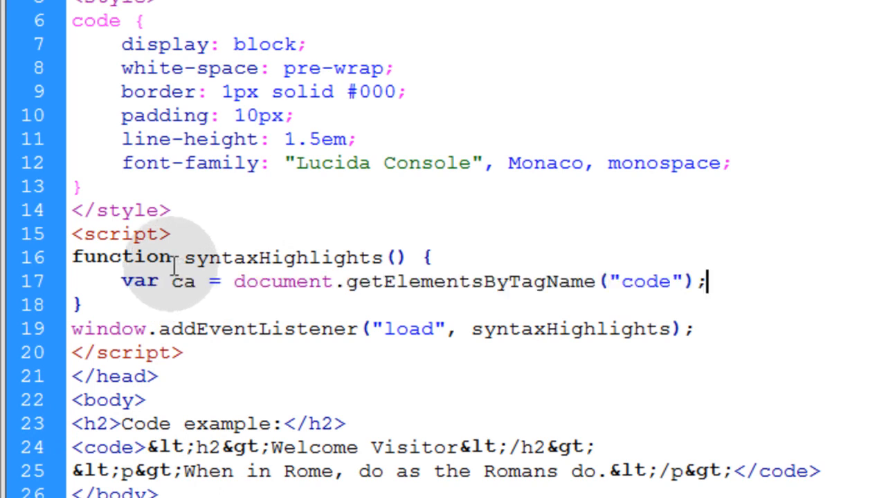
double_click(183, 281)
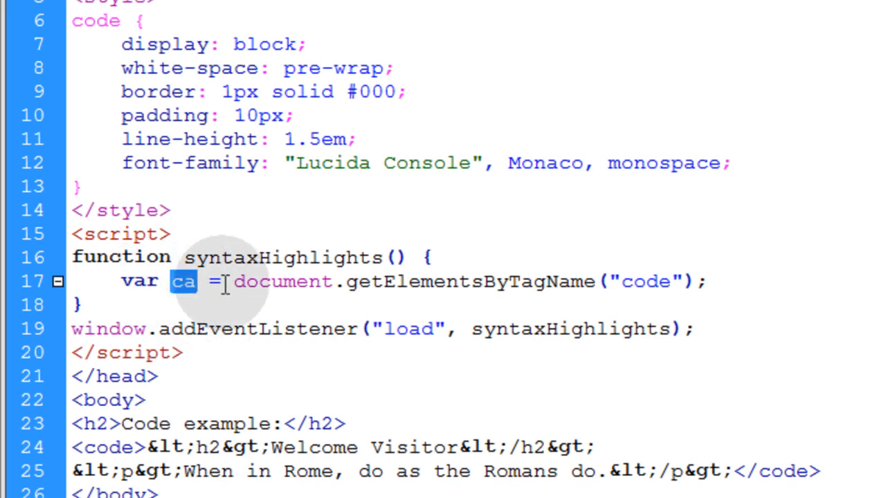
left_click(471, 281)
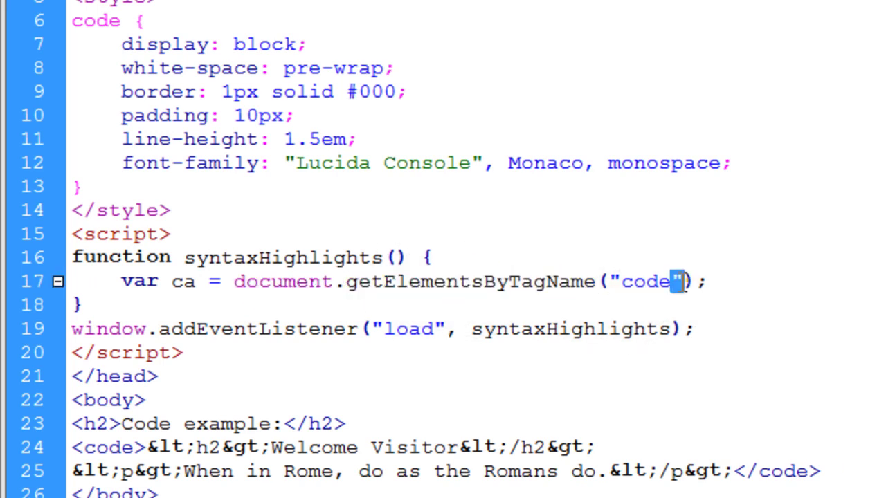
double_click(644, 282)
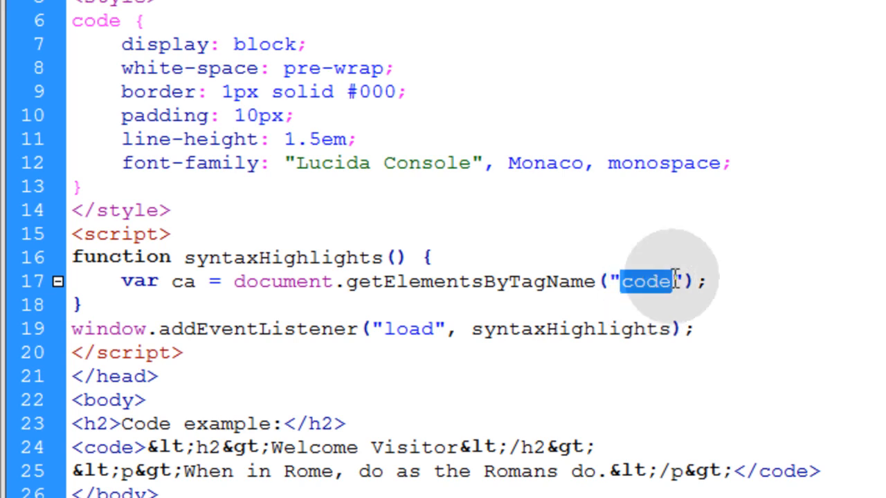
mouse_move(394, 294)
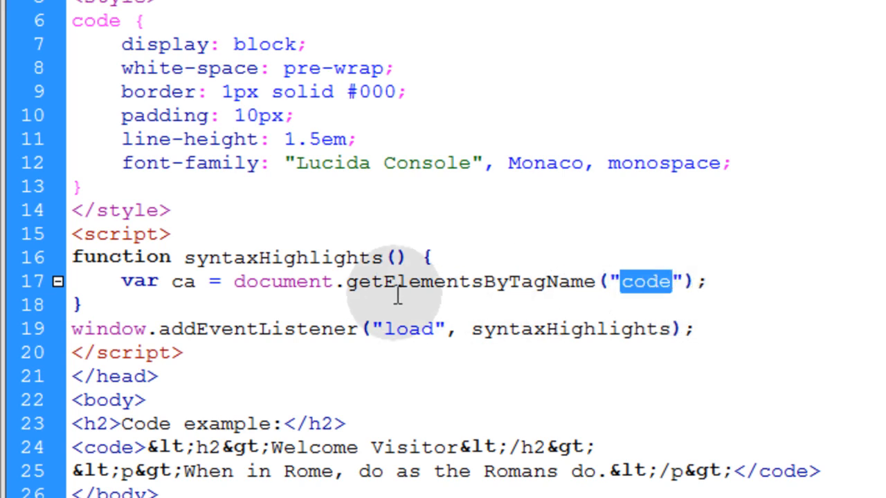
double_click(471, 282)
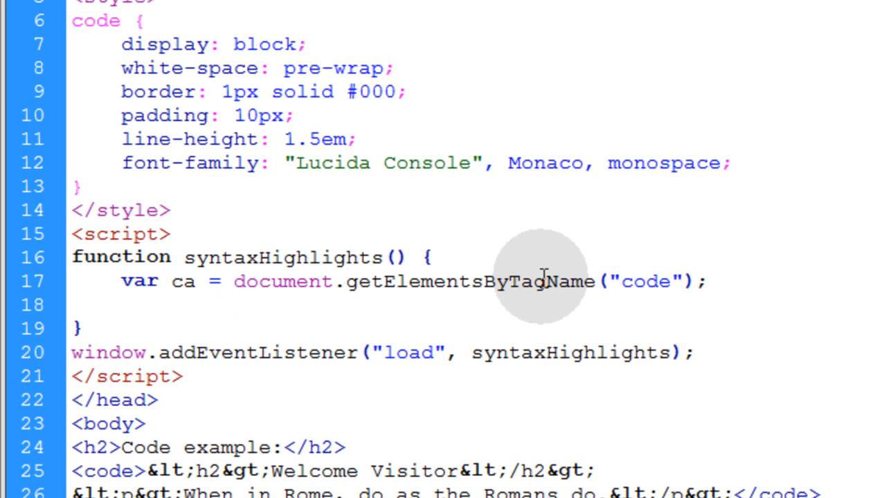
Add a for loop from i=0 to ca.length inside syntaxHighlights.
type("for(var i=0; i < ca.length; i++){")
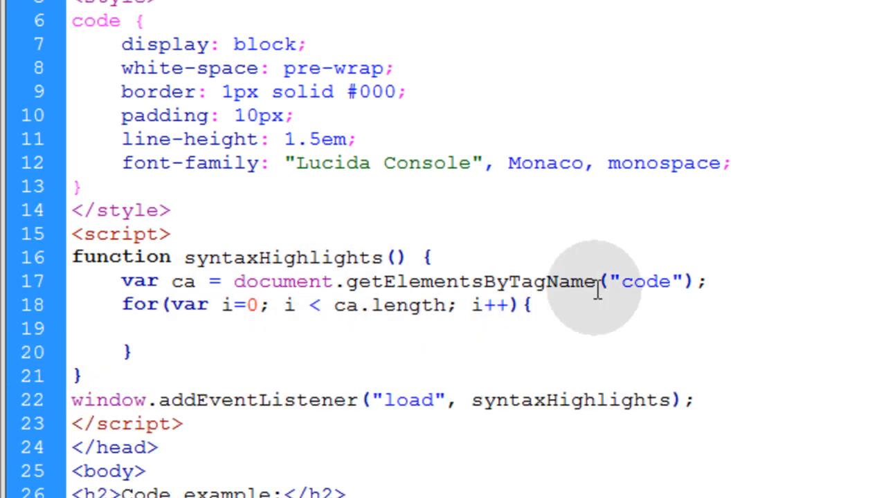
double_click(389, 304)
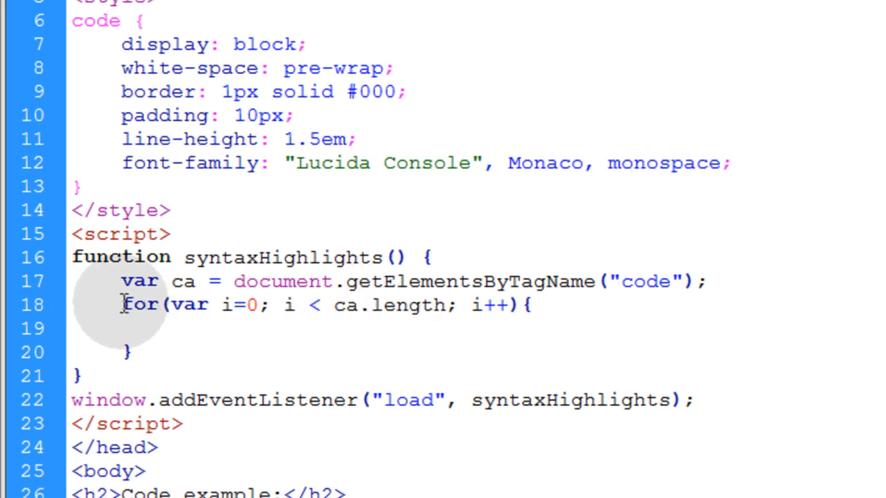
left_click(169, 328)
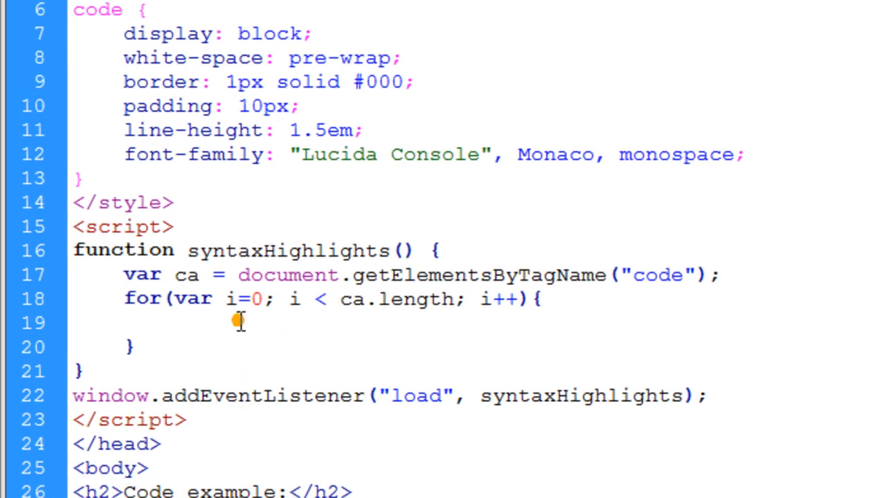
Inside the loop, store ca[i].innerHTML in var data.
scroll("down", 3)
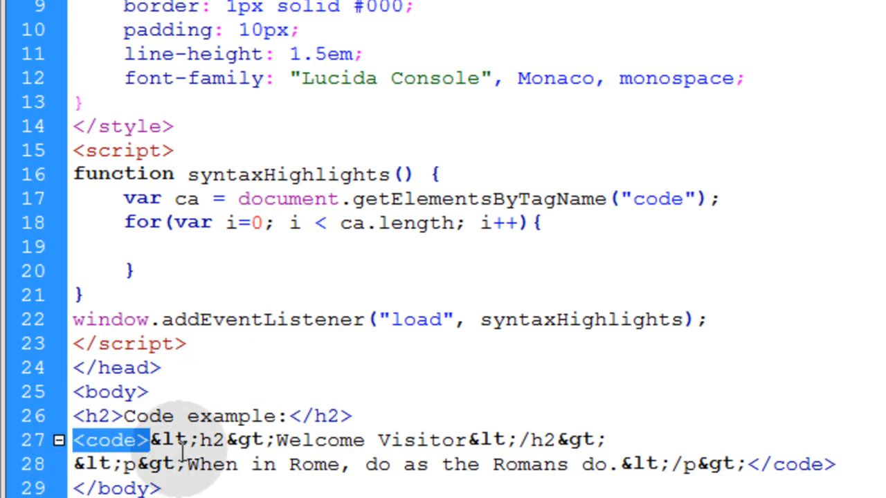
left_click_drag(152, 439, 713, 465)
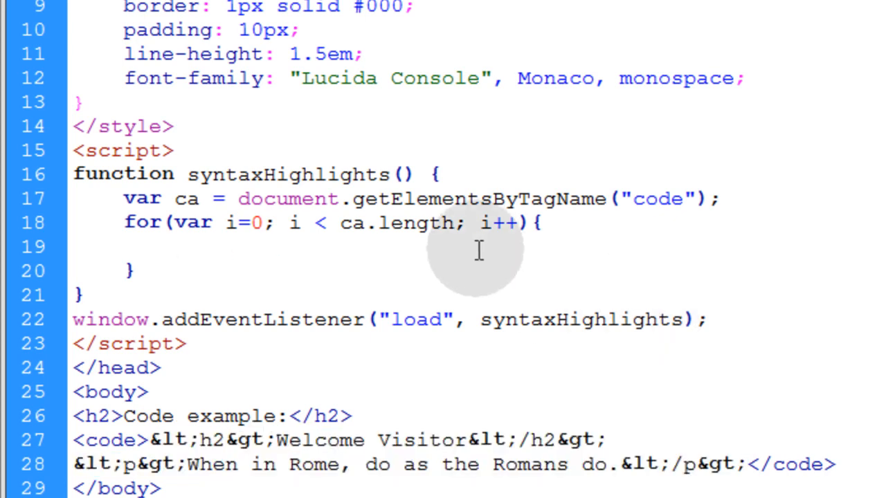
type("var data = ca[i].innerHTML;")
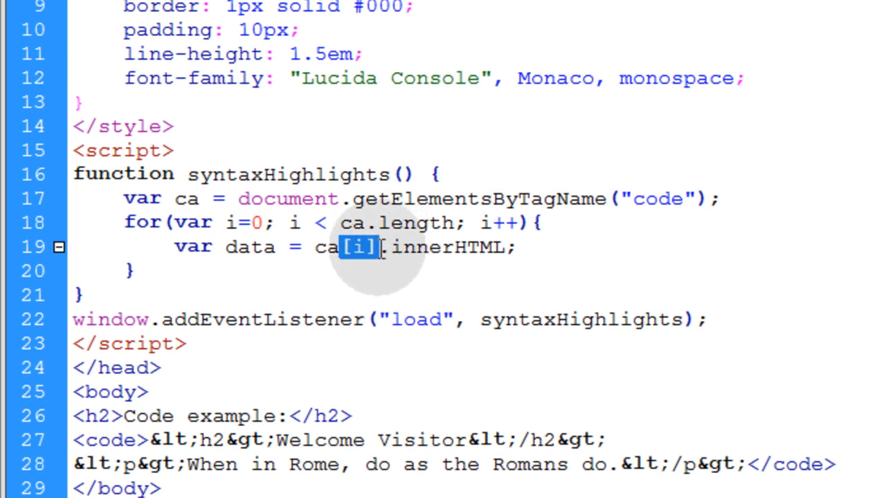
double_click(448, 247)
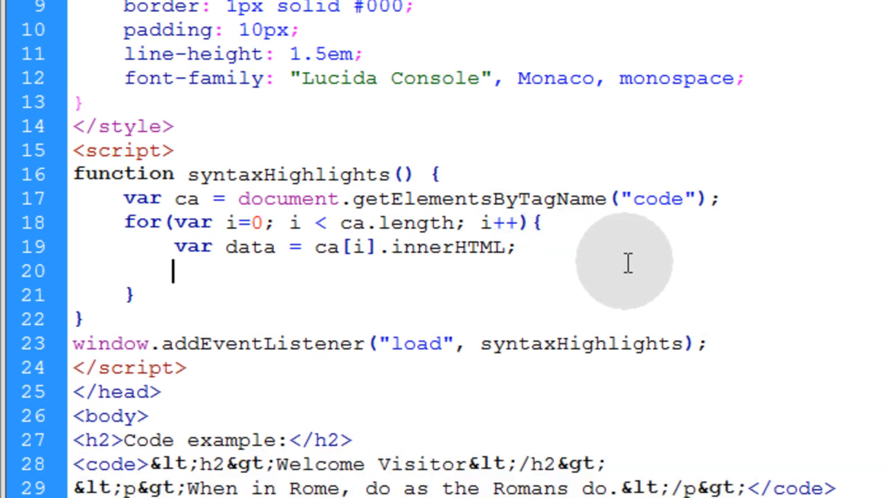
Add data.replace(/&lt;(.*?)&gt;/g, ...) wrapping matches in a code-elem span, then highlight pattern parts.
type("data = data.replace(/&lt;(.*?)&gt;/g, '<span class=\"code-elem\">&lt;$1&gt;</span>');")
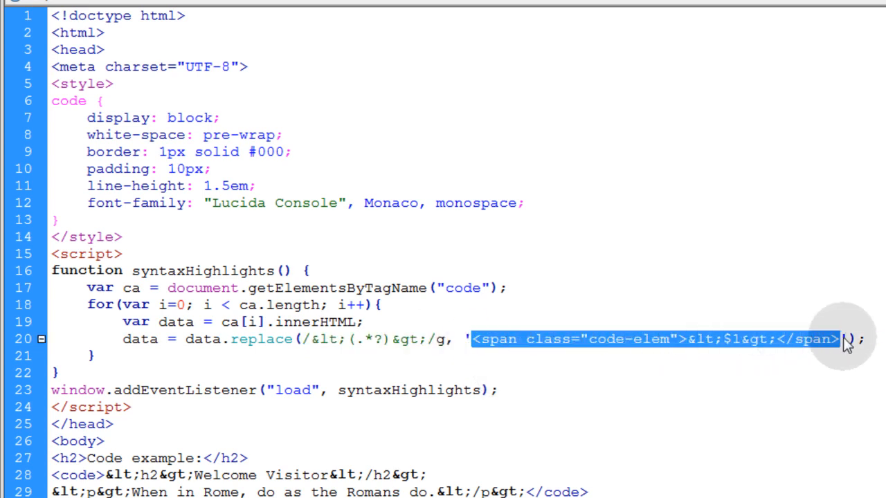
mouse_move(391, 377)
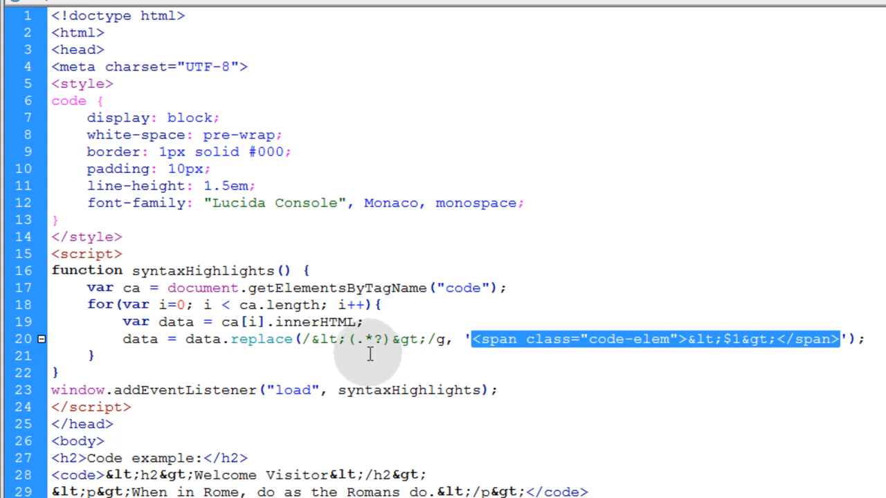
mouse_move(450, 339)
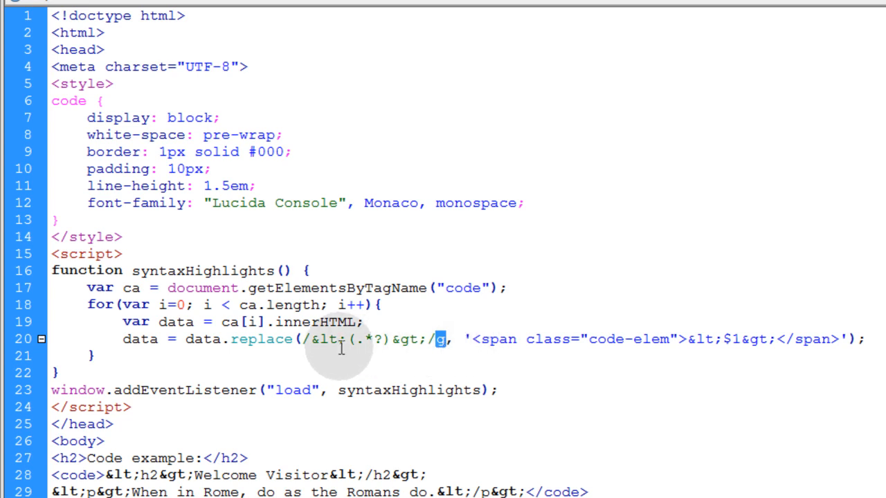
mouse_move(312, 339)
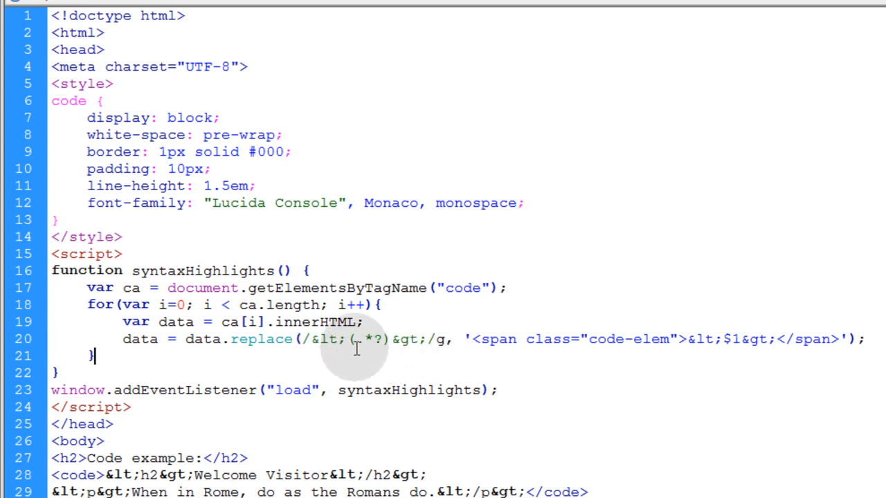
double_click(320, 340)
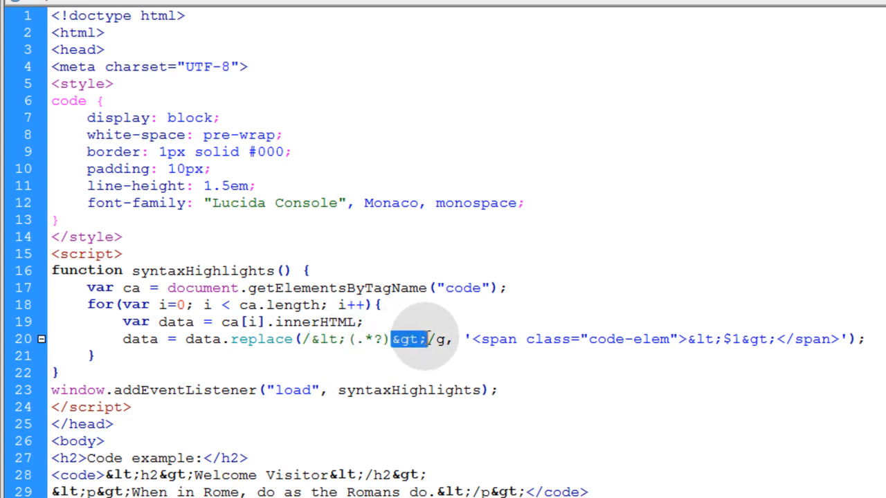
scroll("down", 3)
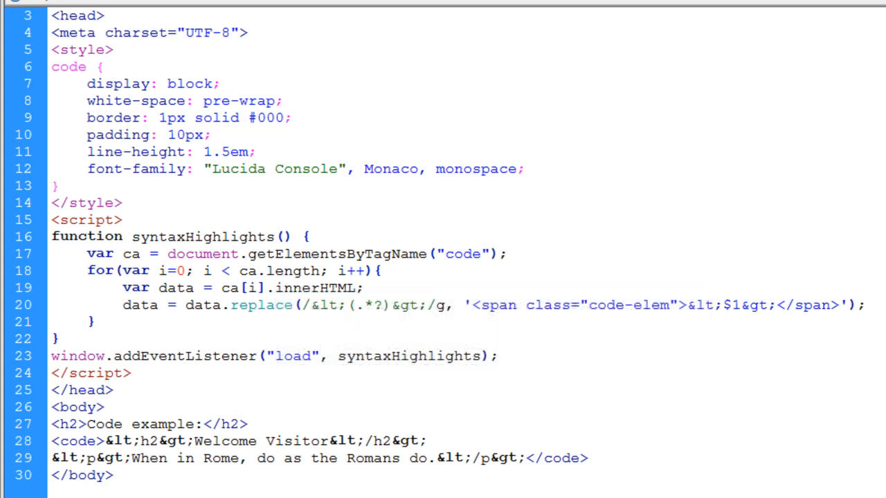
left_click(101, 407)
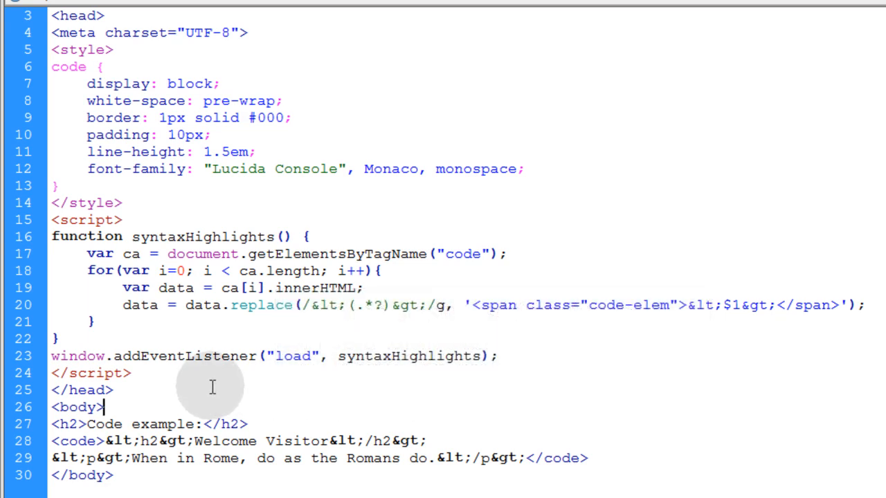
double_click(368, 306)
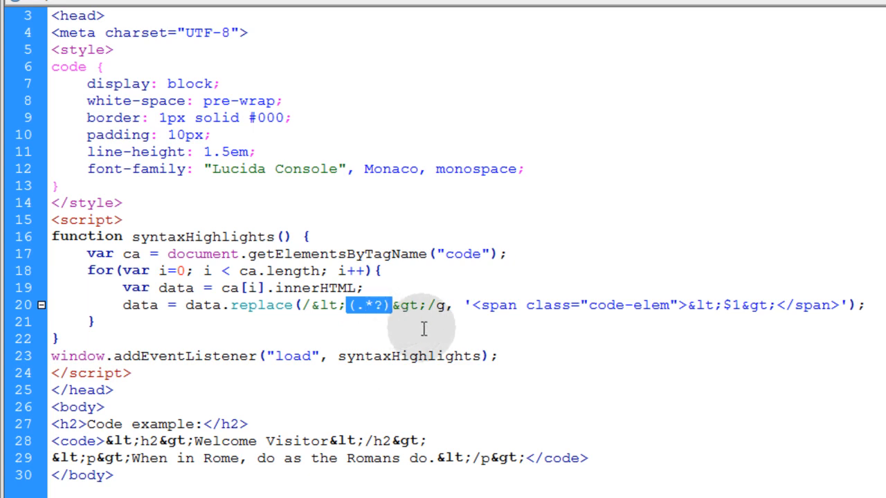
mouse_move(339, 310)
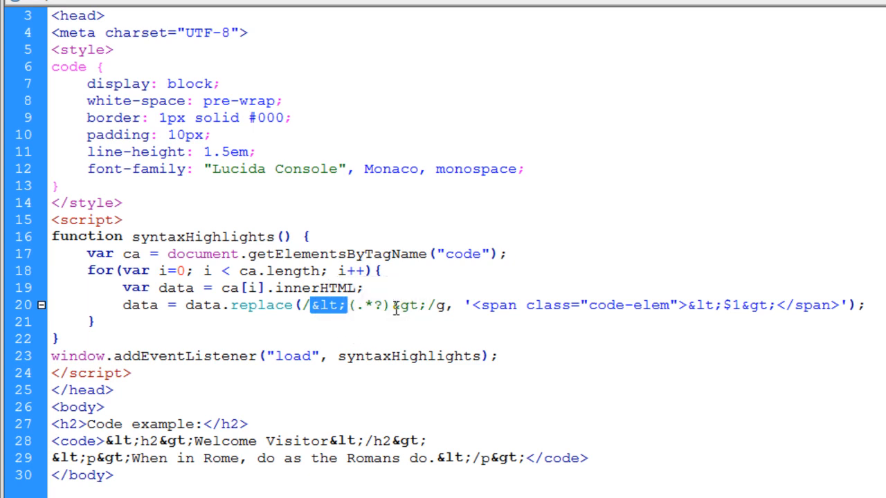
double_click(408, 305)
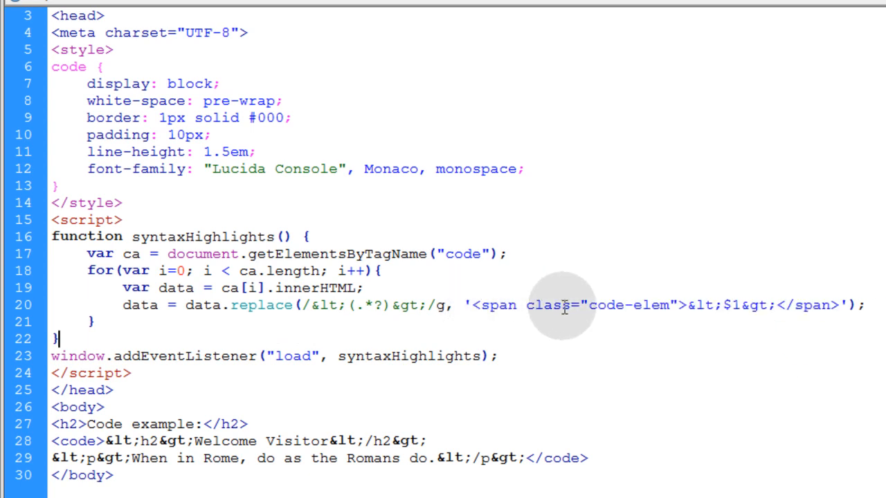
double_click(548, 306)
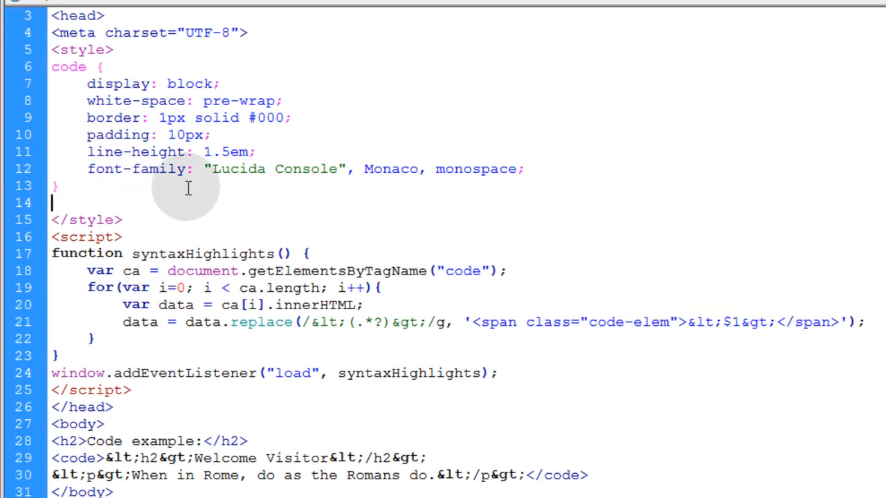
Add a .code-elem rule colouring text orange (#F90) in the style block.
type(".code-elem{ color: #F99; }")
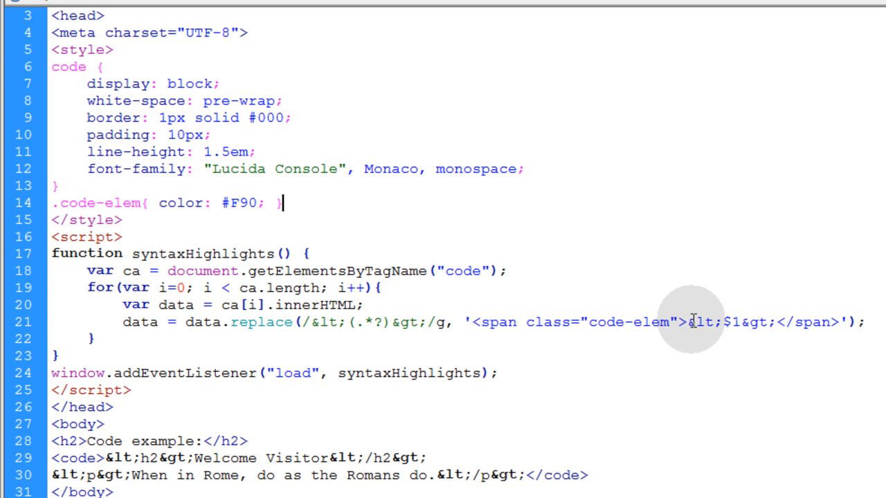
double_click(705, 322)
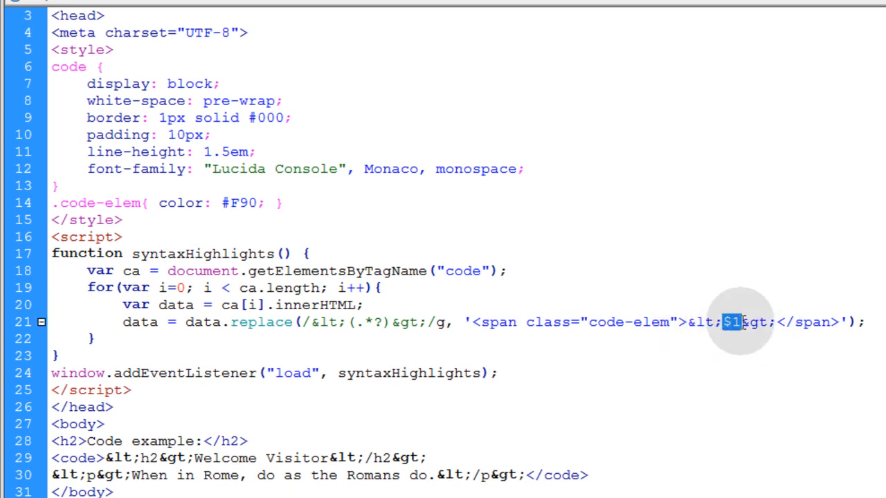
mouse_move(761, 346)
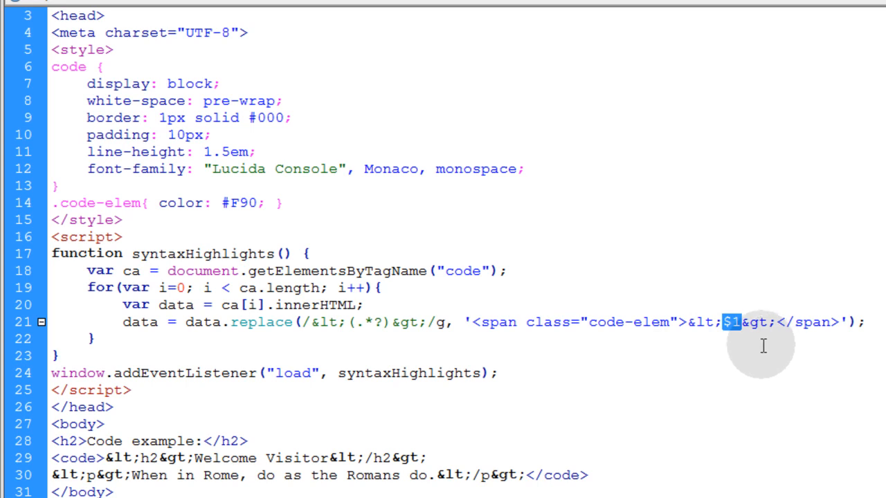
mouse_move(809, 353)
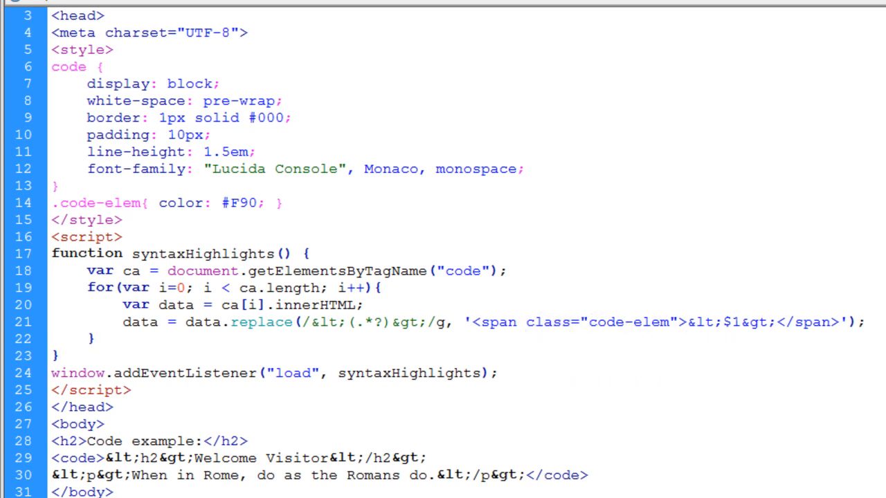
Add ca[i].innerHTML = data; on a new line after the replace statement.
key("Return")
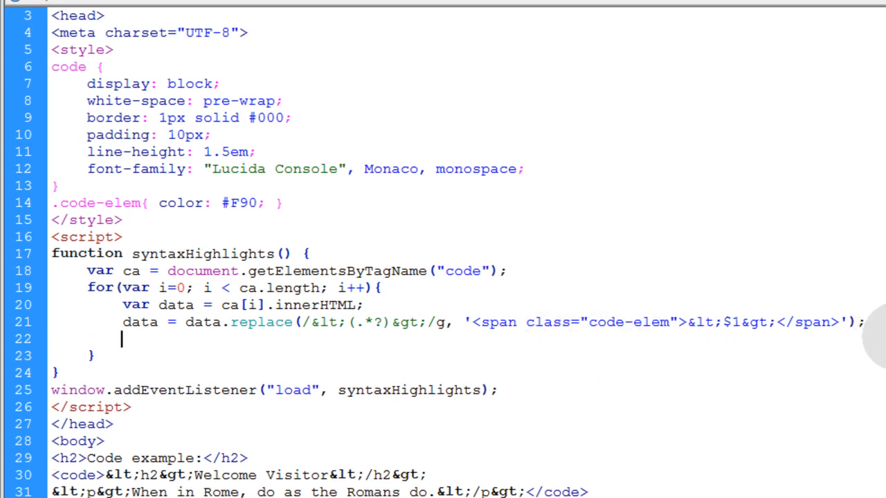
type("ca[i].innerHTML = data;")
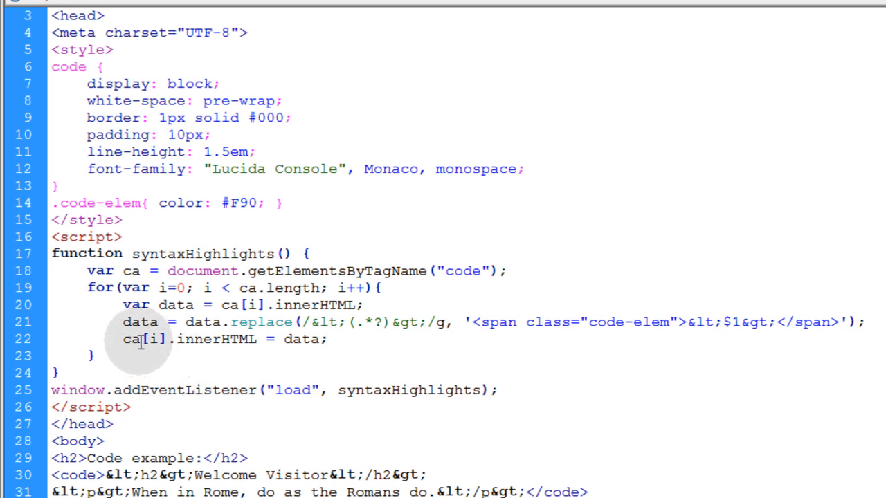
double_click(216, 339)
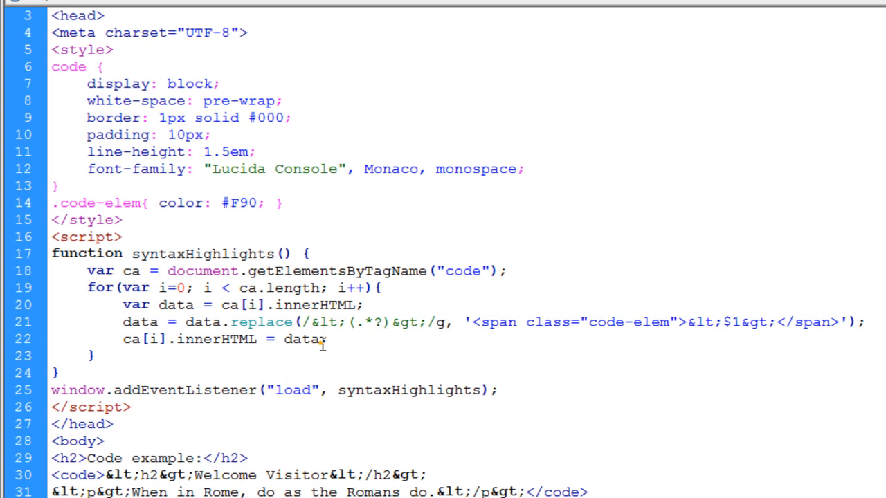
double_click(301, 339)
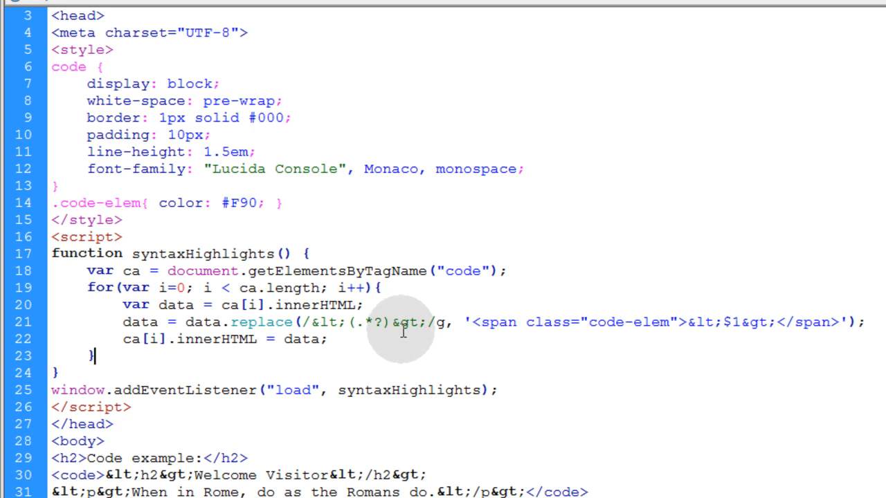
mouse_move(485, 356)
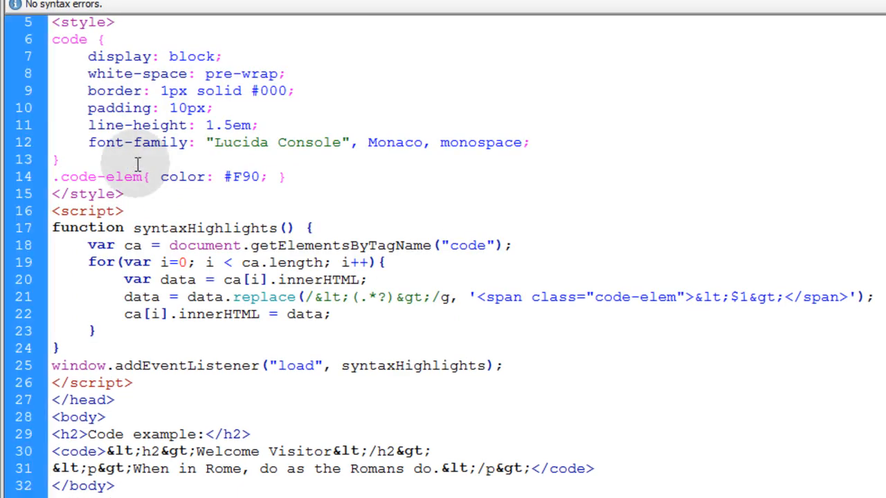
Add a .code-str rule with color #090 to the style block.
key("Return")
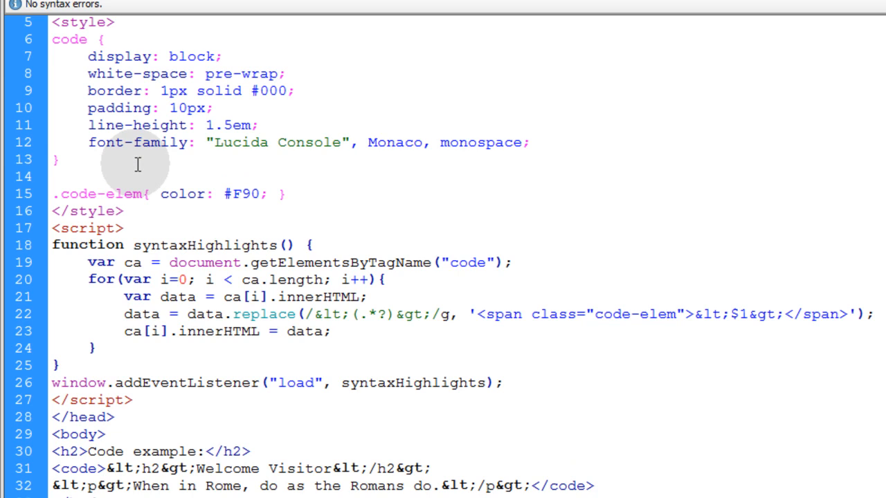
type(".code-str")
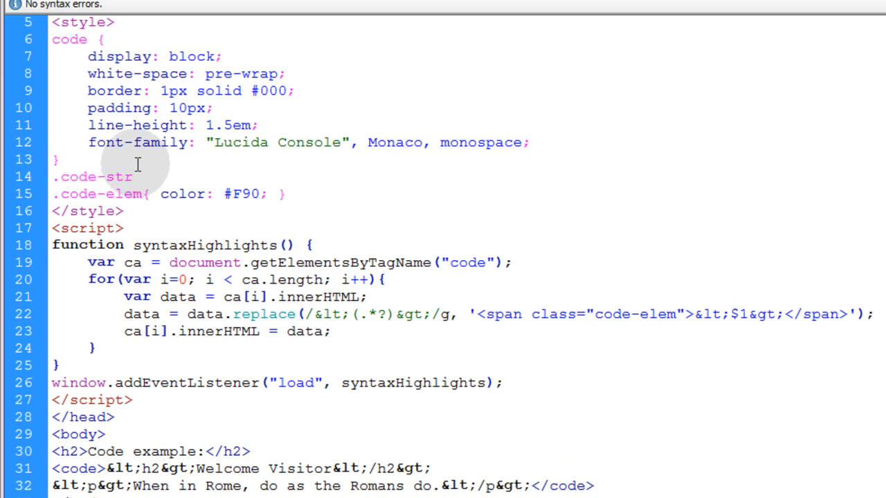
type("{}")
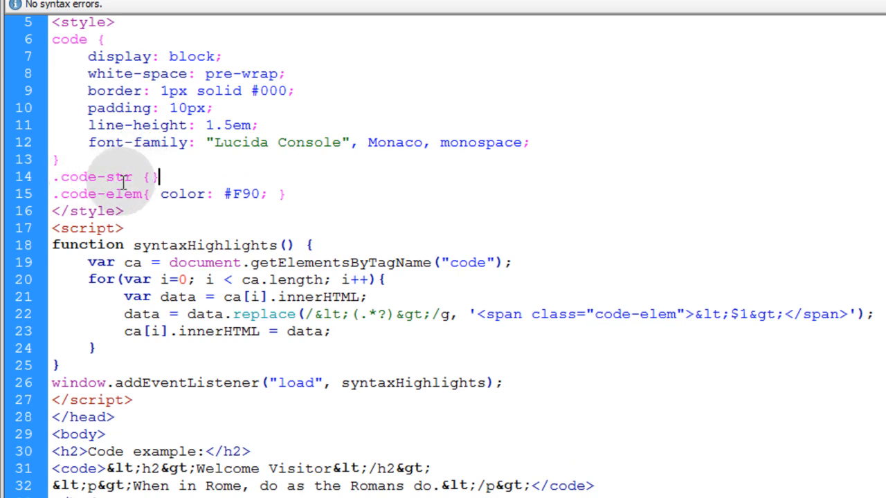
double_click(118, 176)
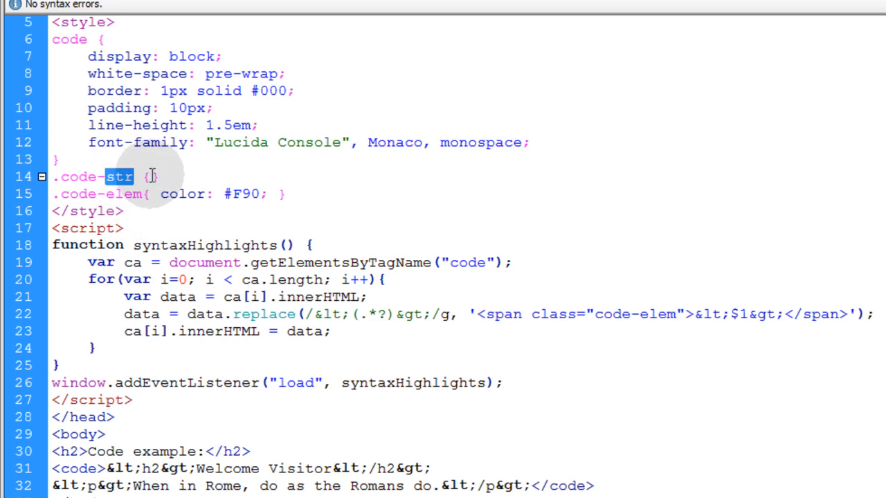
type("color:#090;")
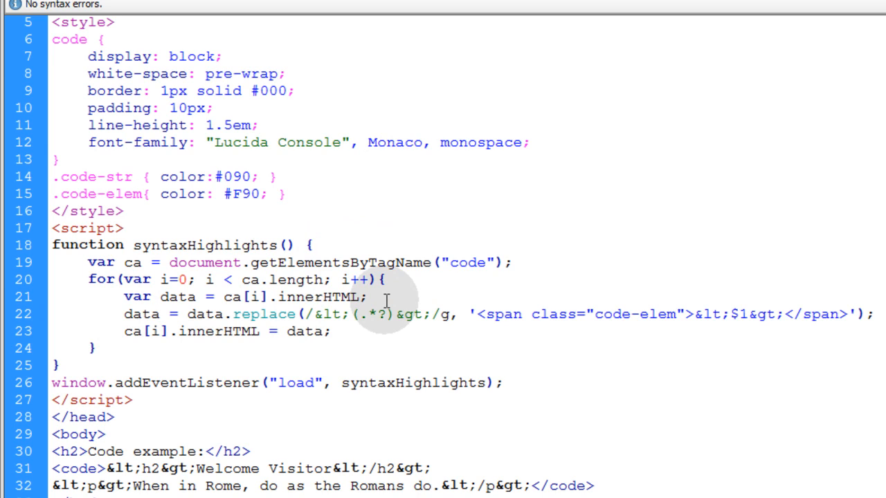
Add a data.replace for quoted strings, wrapping them in code-str spans with &quot;.
key("Return")
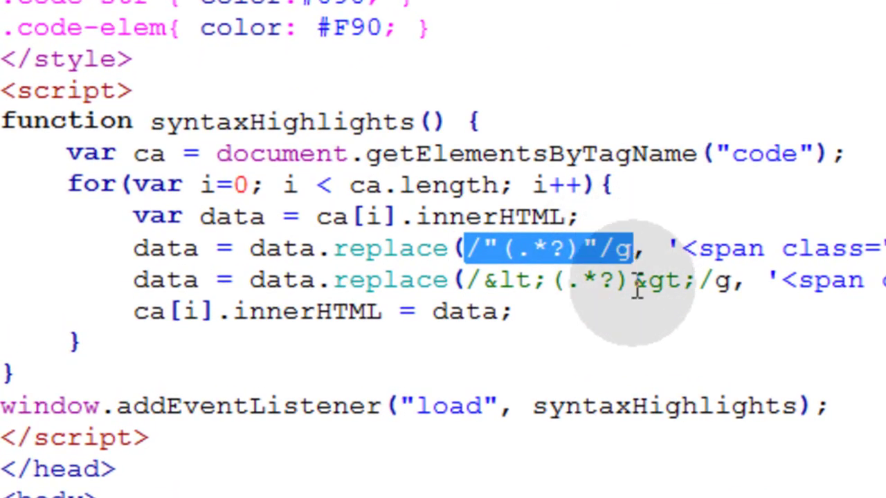
left_click(619, 247)
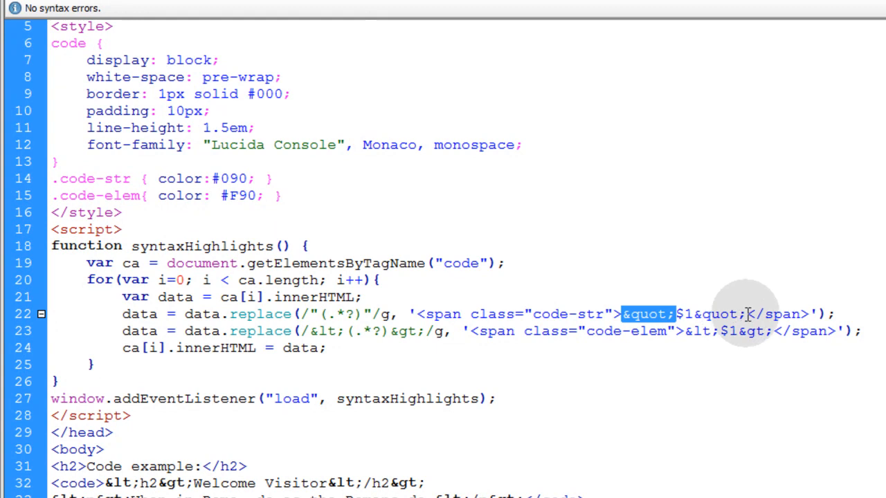
mouse_move(789, 317)
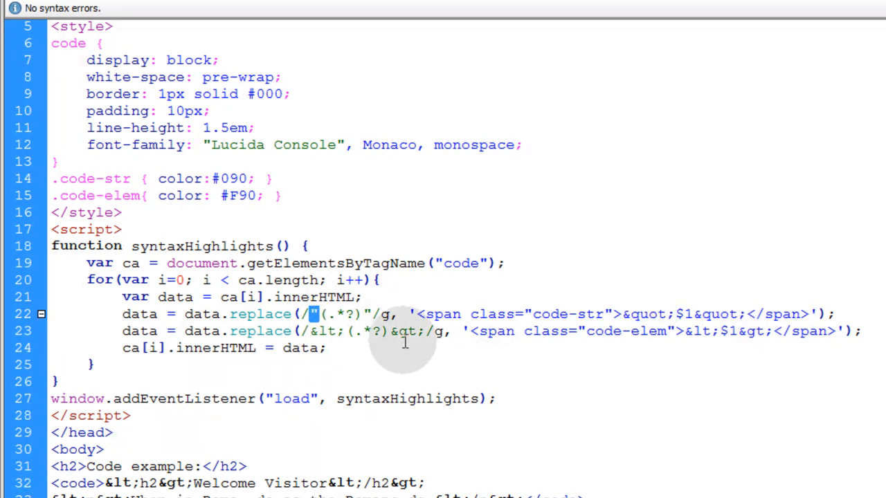
type("&quot;")
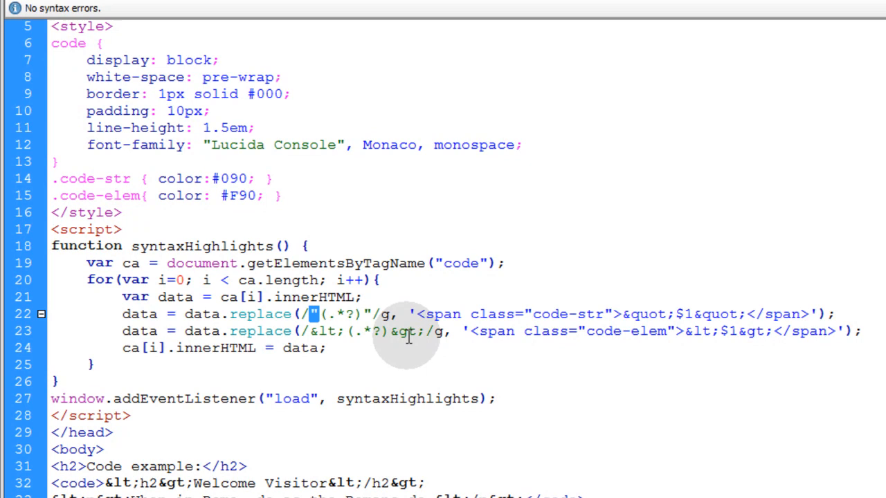
mouse_move(443, 315)
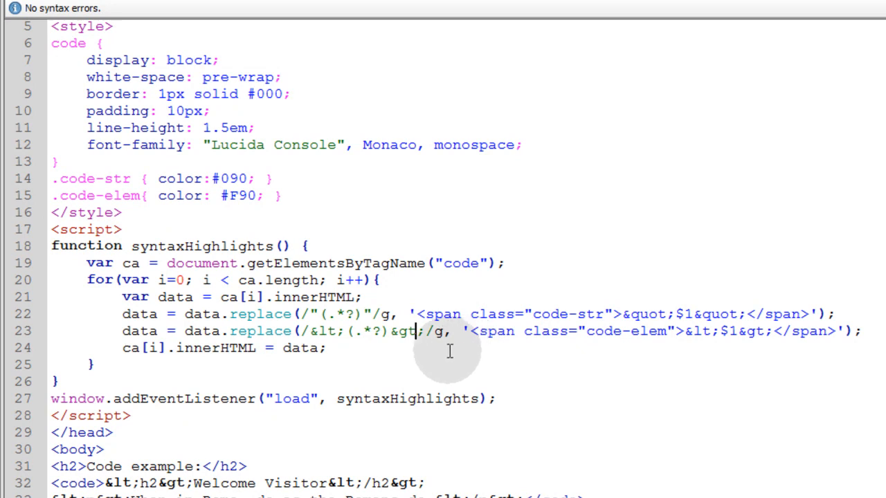
mouse_move(457, 358)
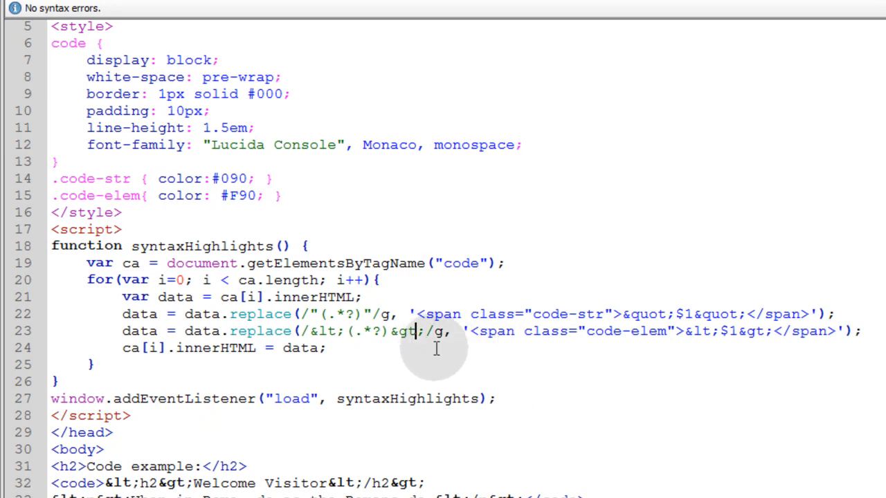
scroll("down", 3)
type(" id")
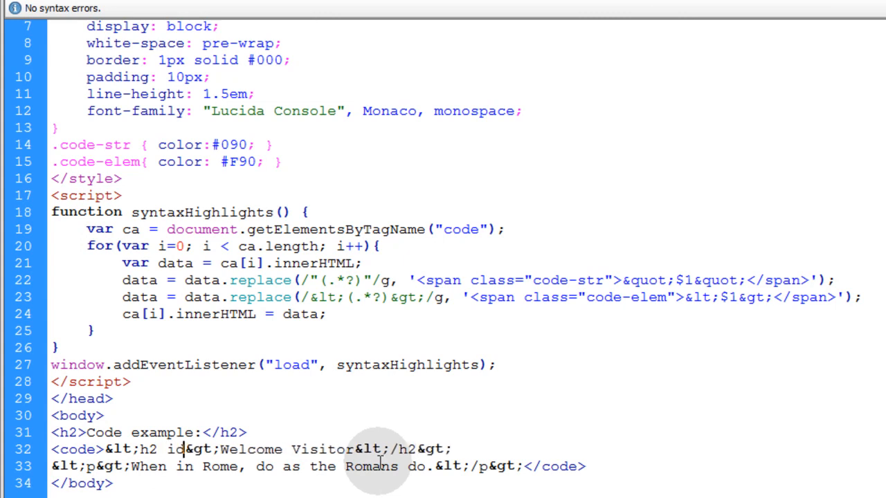
Type id="myh2" on the example h2 tag in the code block.
type("=\"")
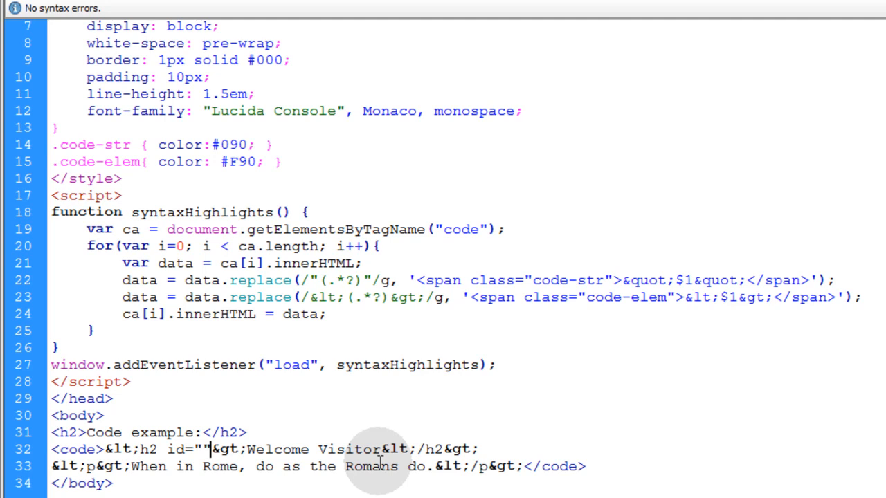
type("myh2")
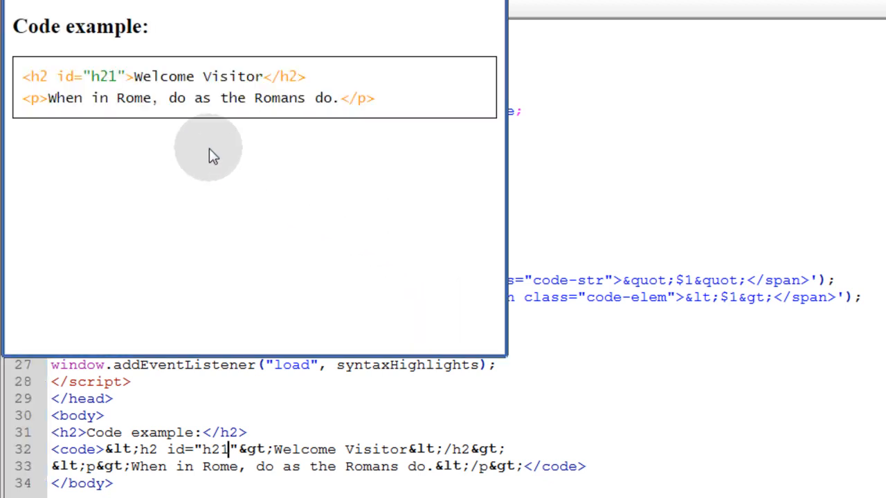
mouse_move(70, 80)
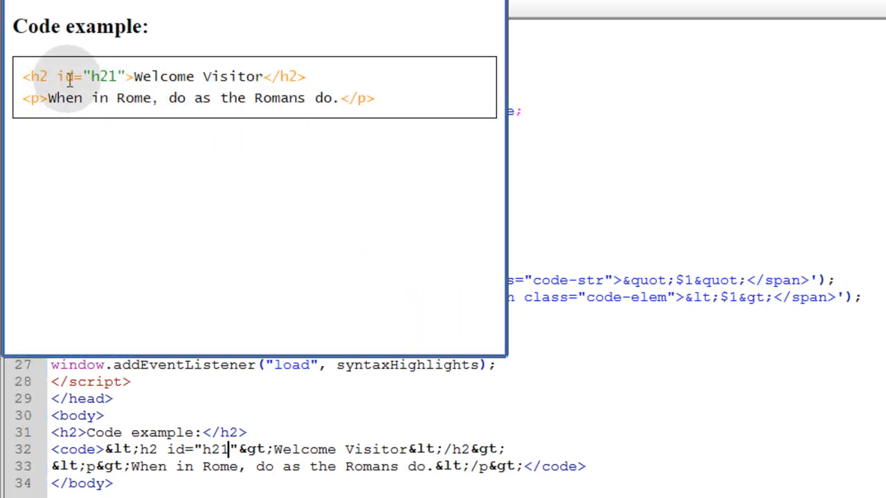
mouse_move(128, 90)
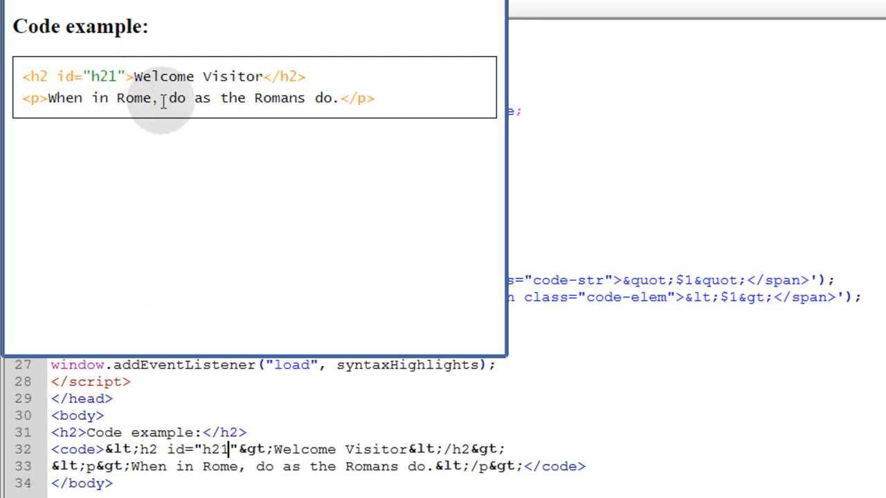
mouse_move(415, 170)
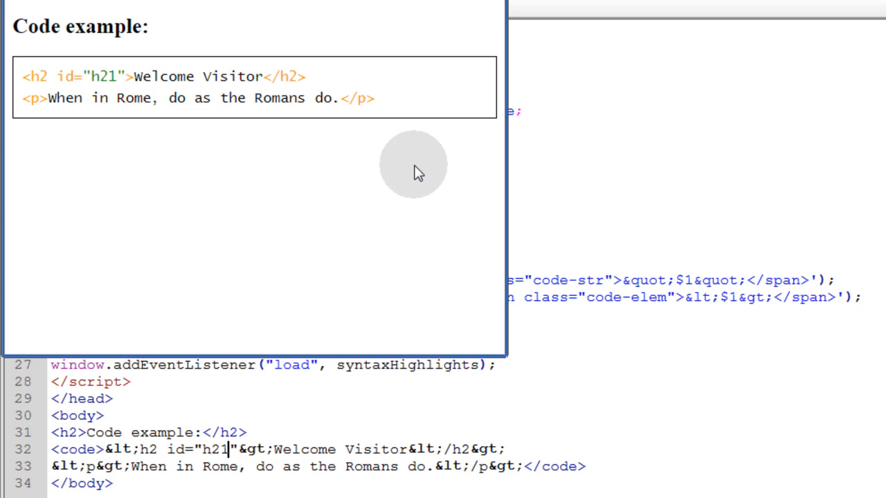
mouse_move(124, 70)
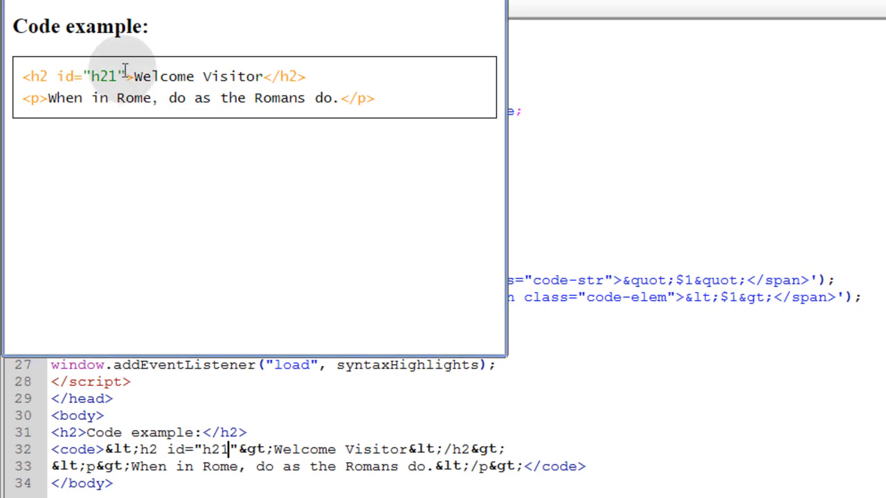
Preview test.html in Chrome to check the orange tags and green id string.
double_click(104, 76)
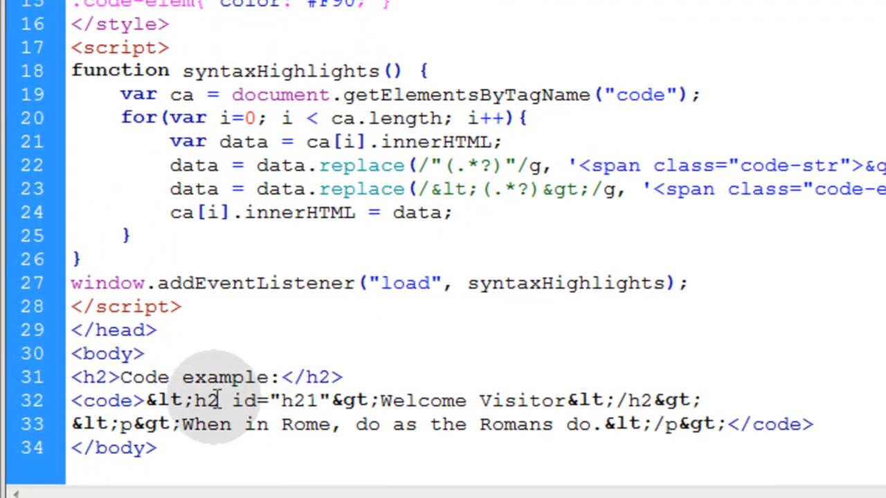
Insert an escaped script block holding var name = "Adam"; above the h2 line.
key("Enter")
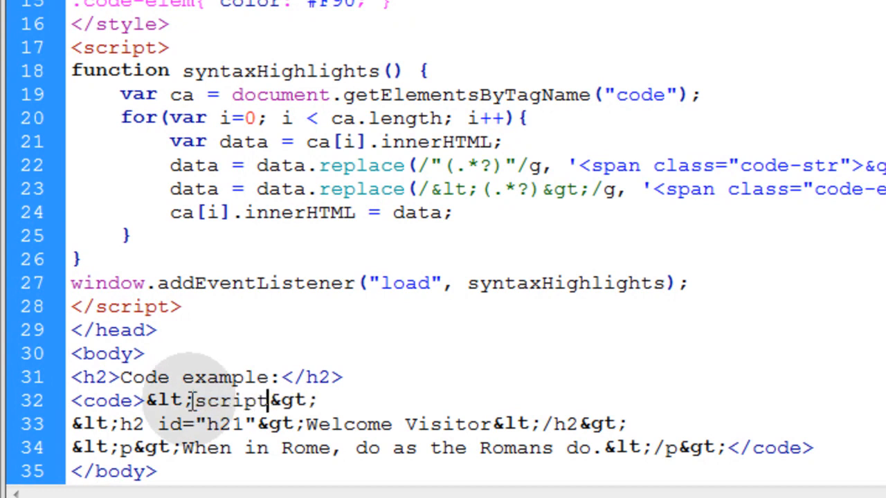
key("Enter")
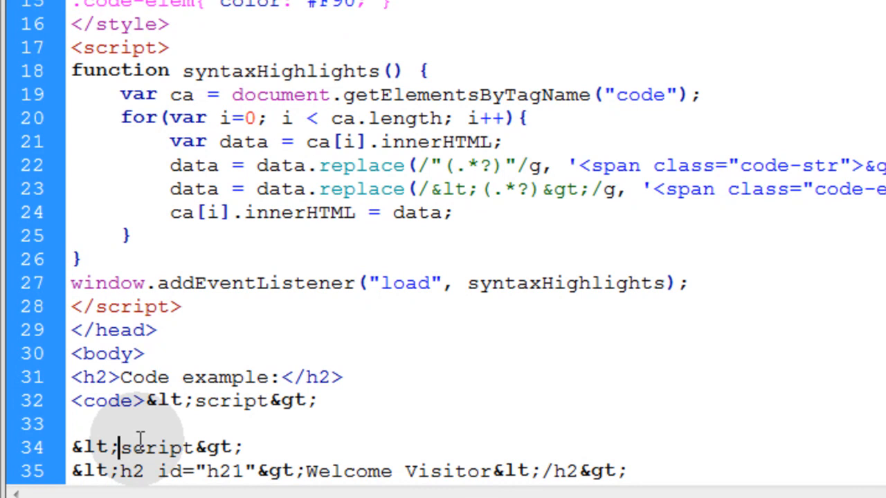
type("/")
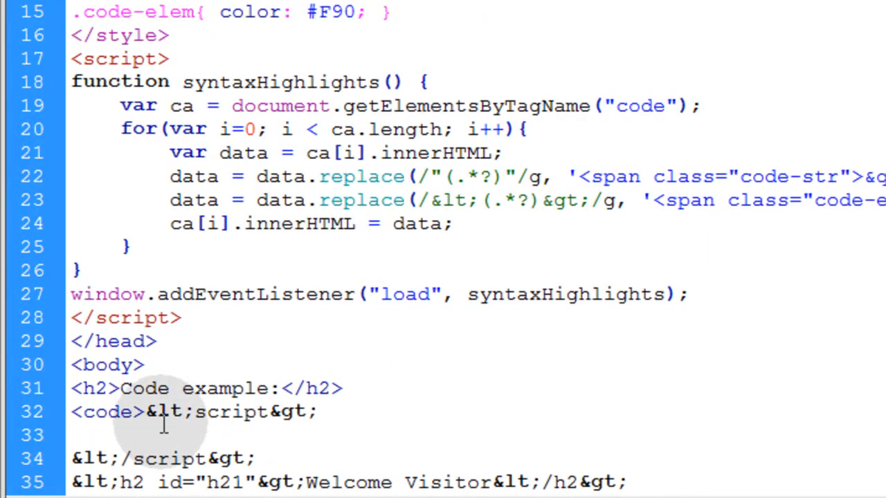
type("v")
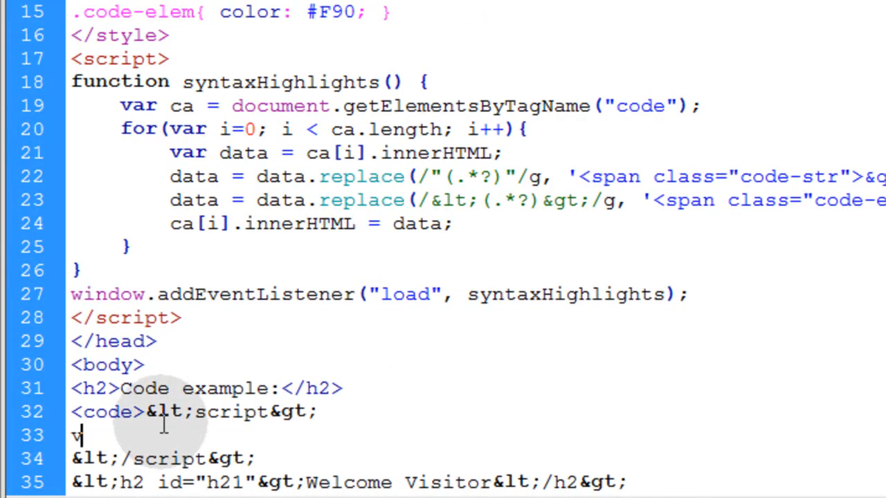
type("ar name")
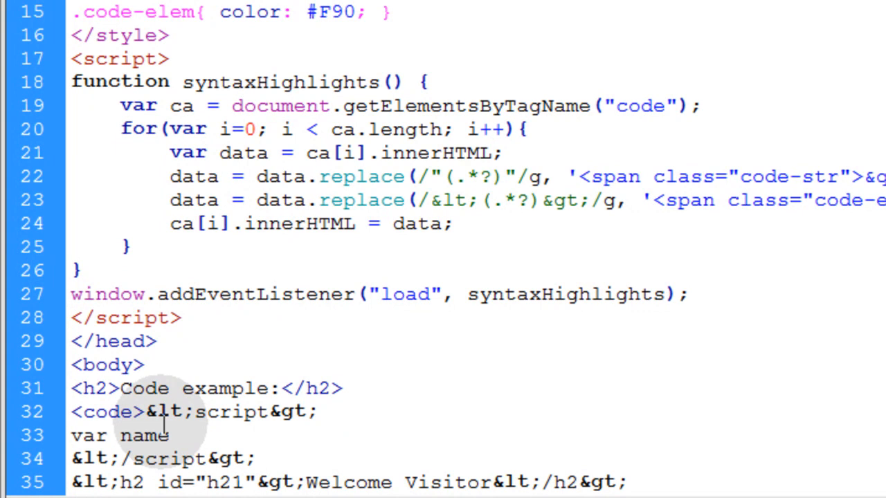
type("=")
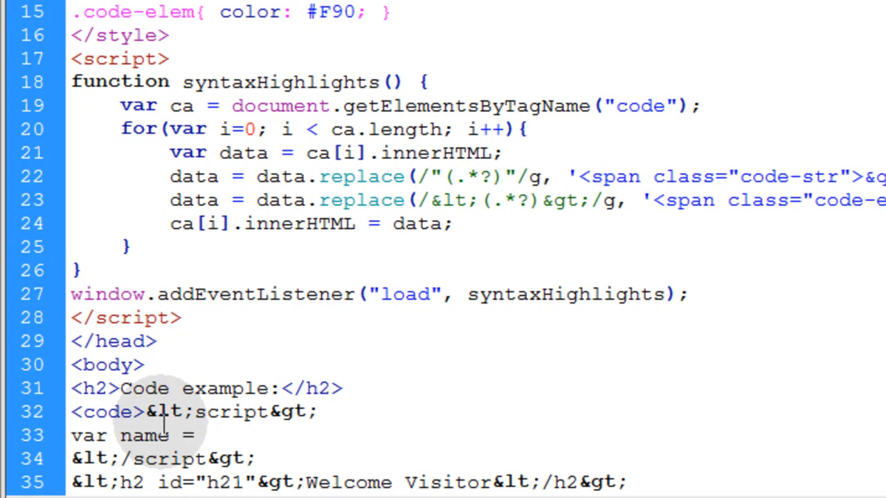
type("\"Adam\";")
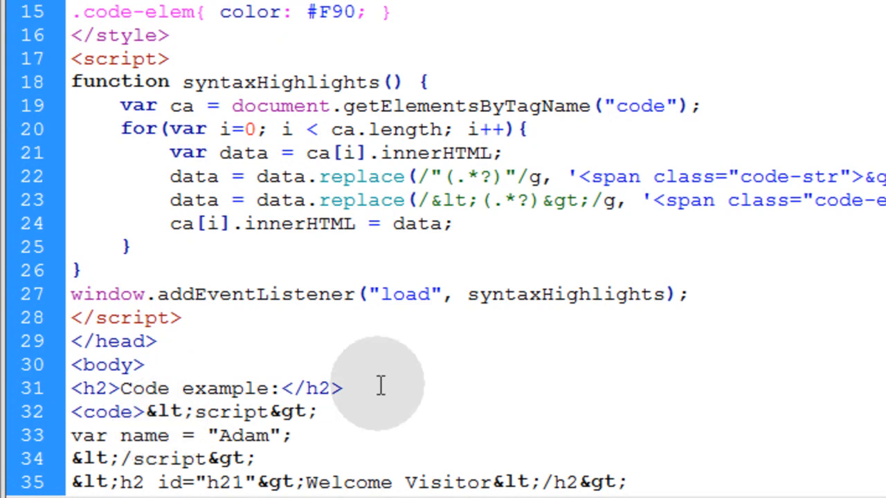
scroll("up", 3)
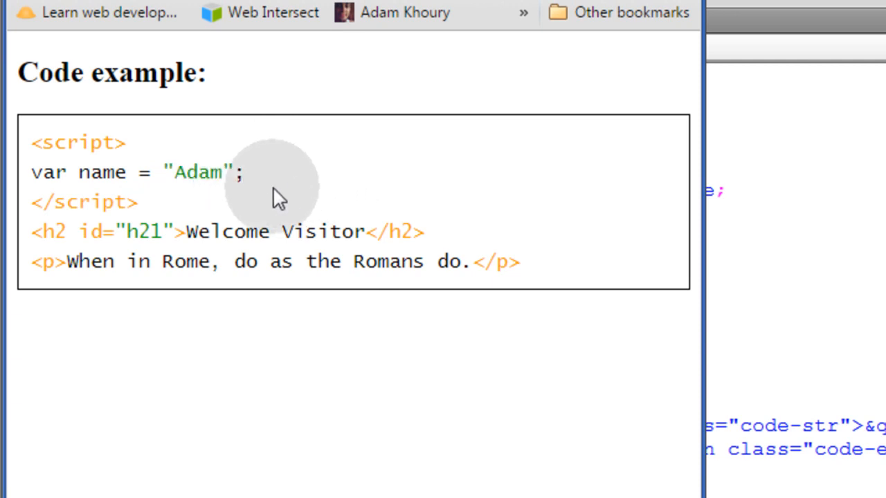
mouse_move(801, 221)
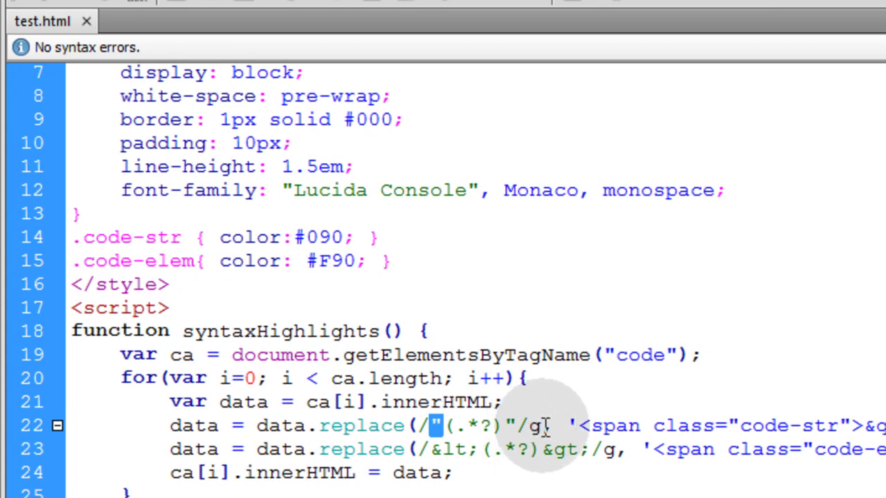
mouse_move(540, 426)
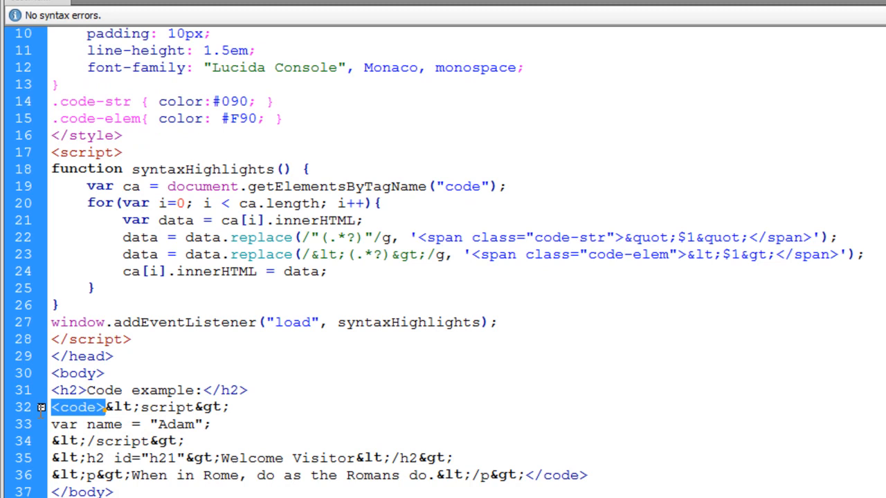
double_click(645, 236)
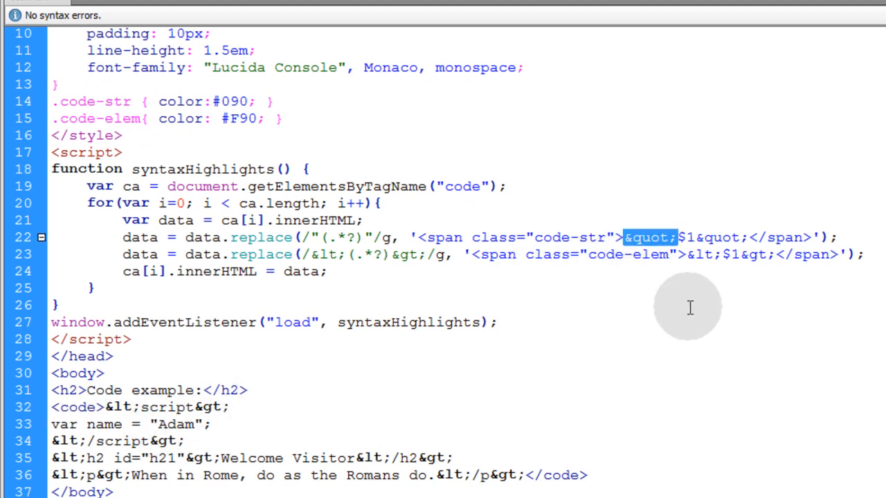
mouse_move(454, 291)
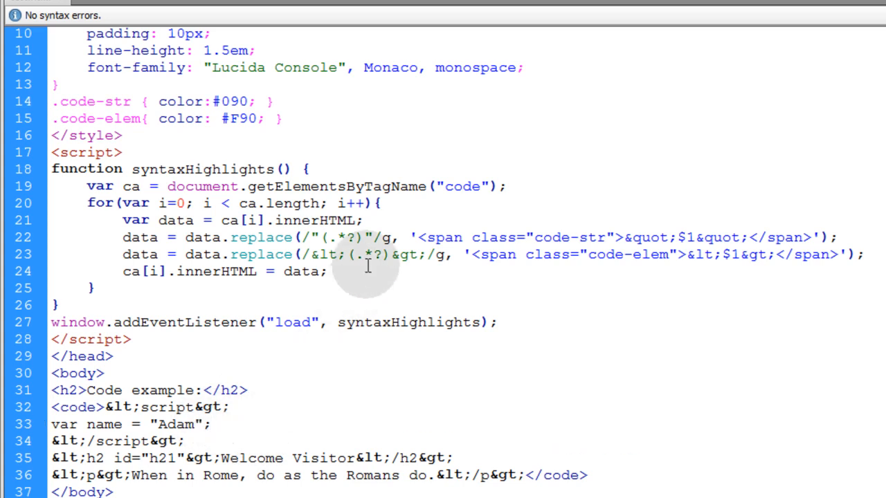
double_click(312, 236)
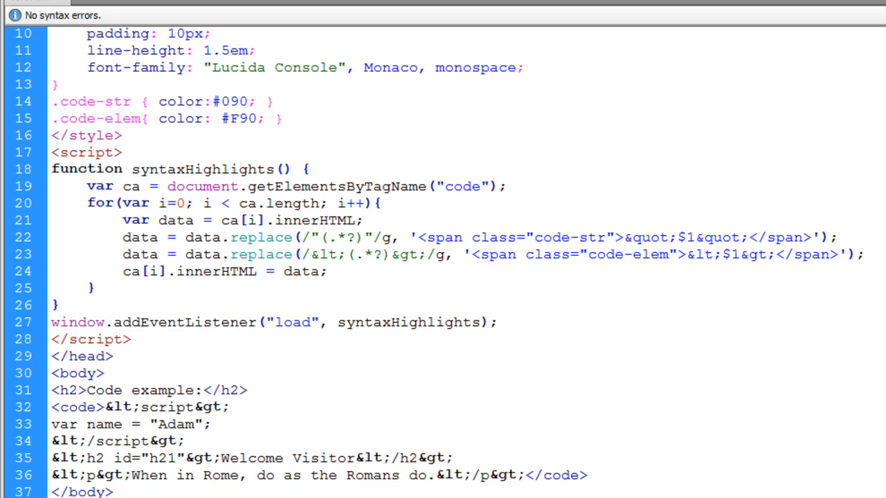
key("Enter")
type("data = data.replace(/\\/\\* (.*?) \\*\\//g, '<span class=\"code-comment\">/* $1 */</span>');")
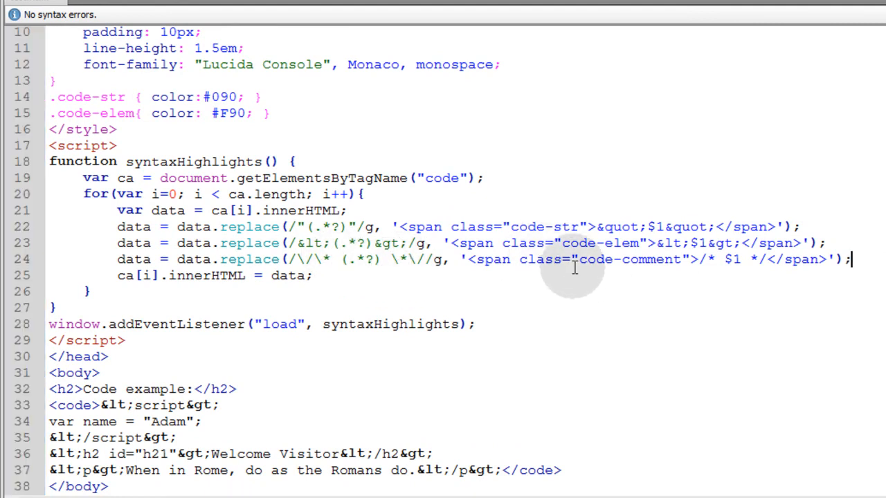
Add a .code-comment style rule with color #999 after the code-elem rule.
double_click(628, 259)
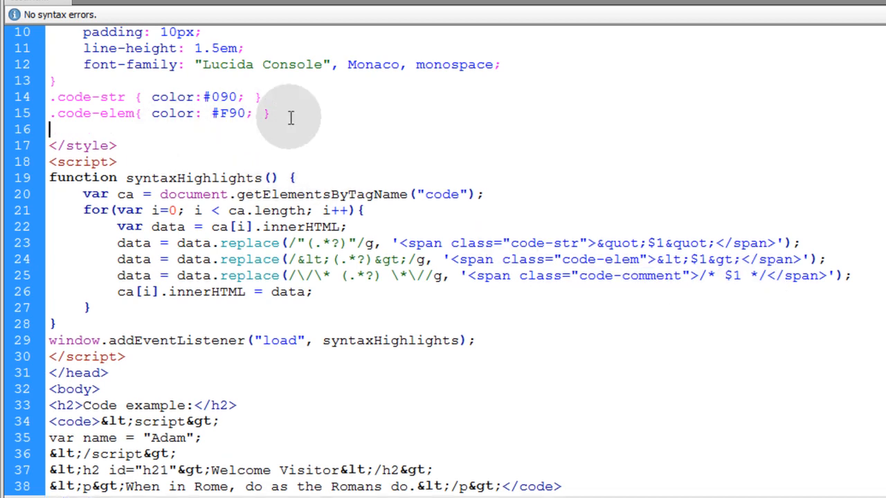
type(".code-comment")
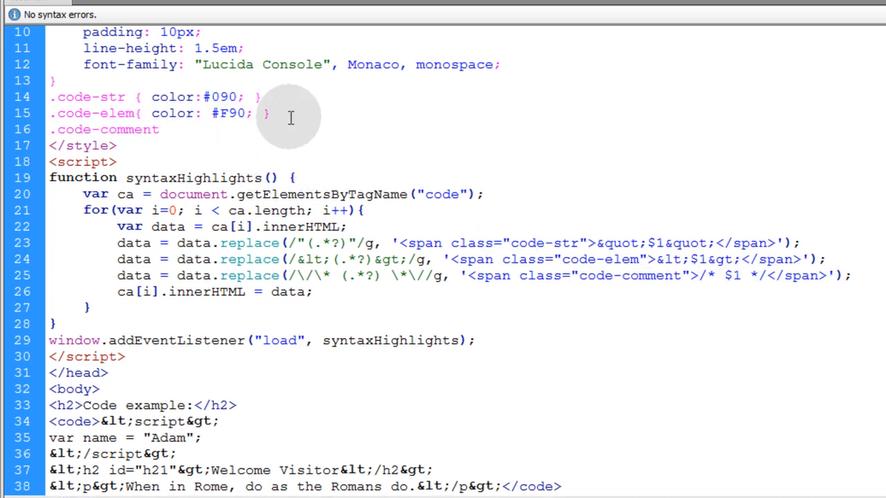
type("{}")
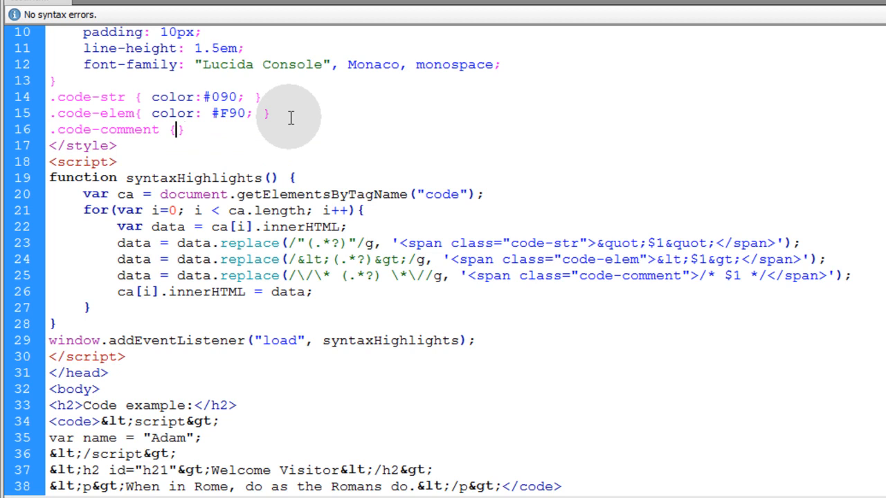
type("color:#999;")
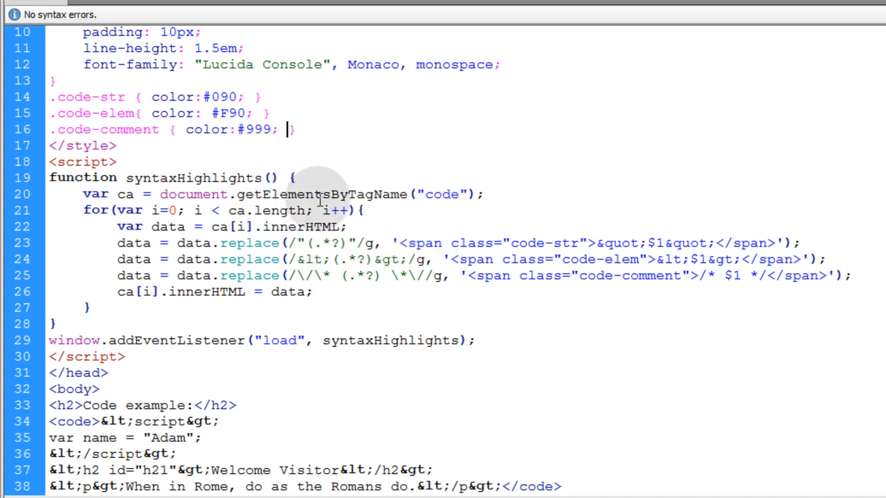
Add the comment "Create a string object variable" to the code example.
scroll("down", 3)
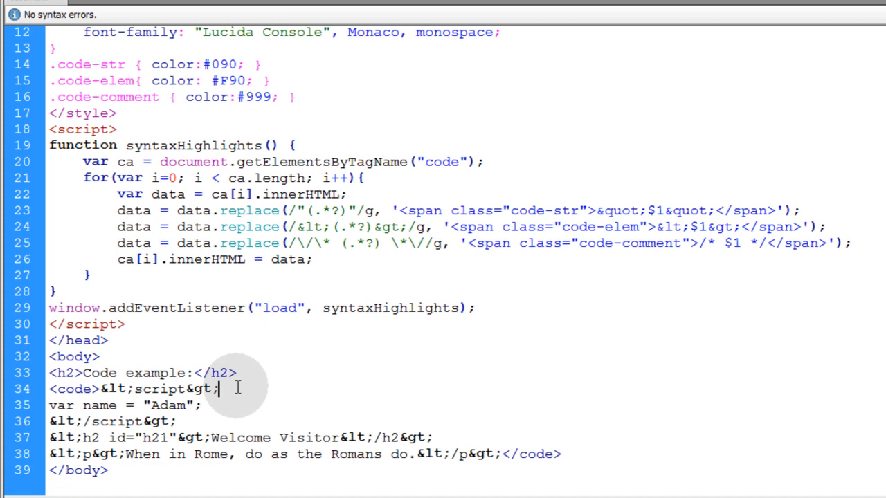
type("/*")
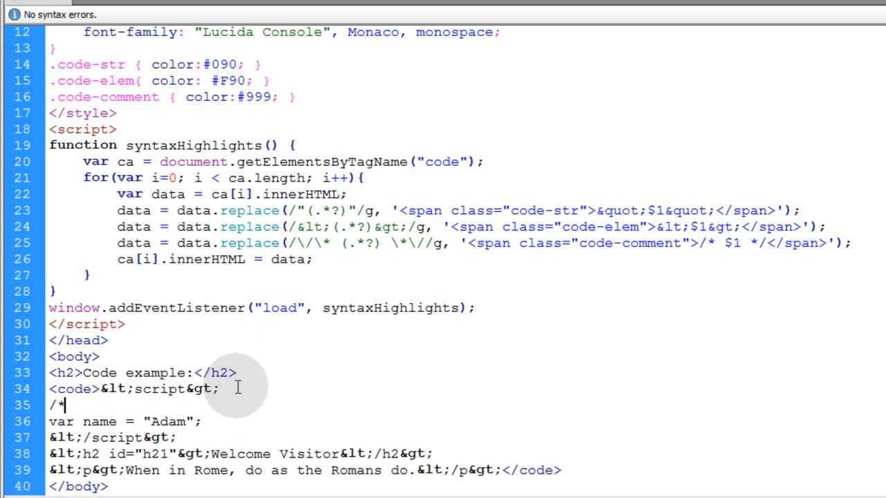
type("*")
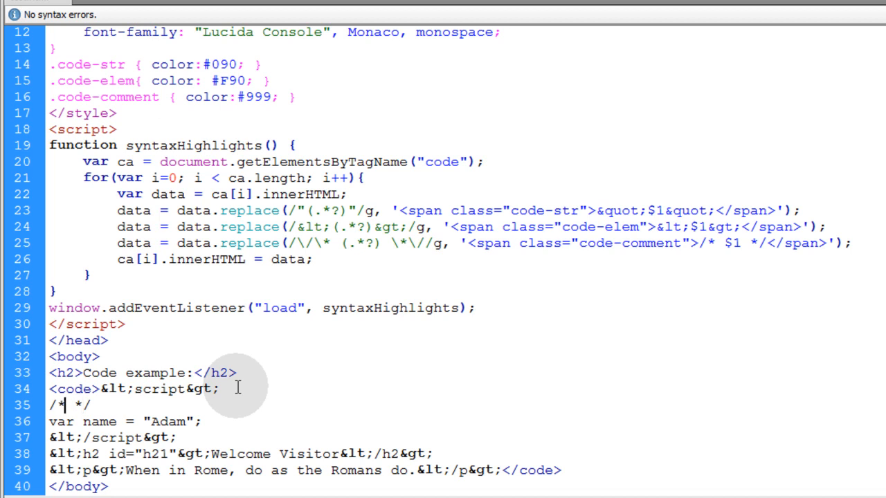
type("Create a string object v")
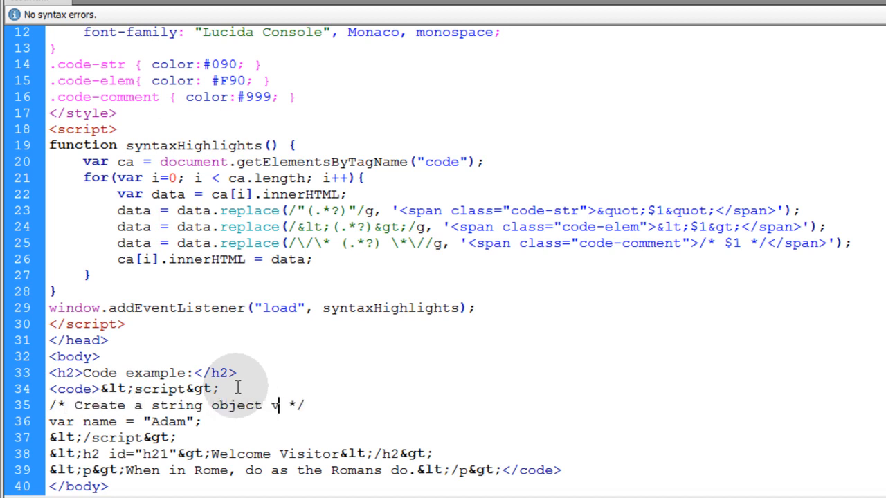
type("ariable")
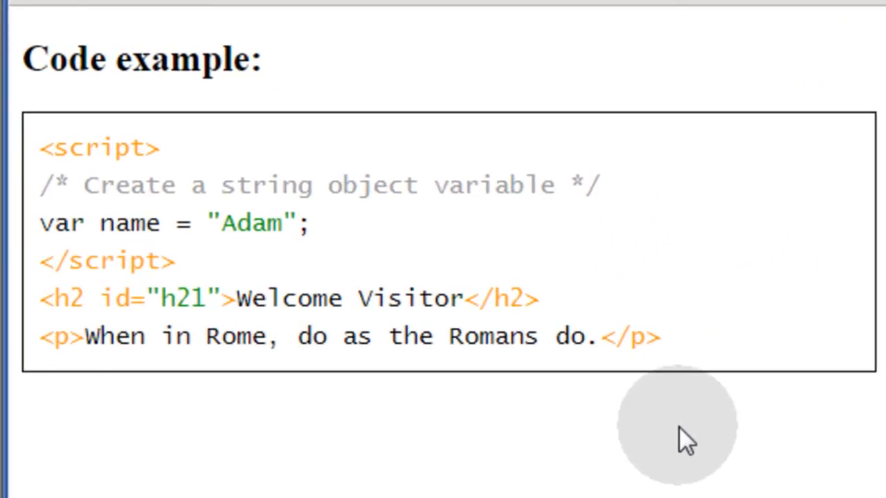
Shrink the Chrome window so the preview sits beside the Dreamweaver source.
left_click_drag(40, 184, 597, 184)
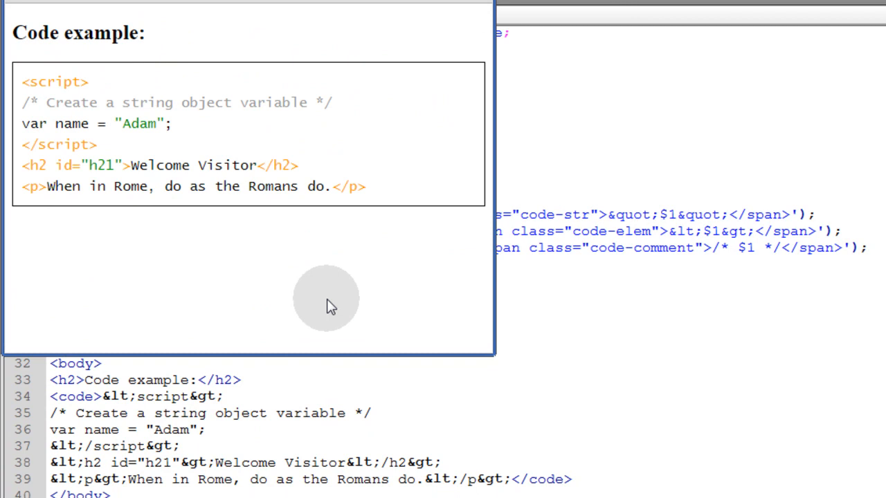
mouse_move(345, 297)
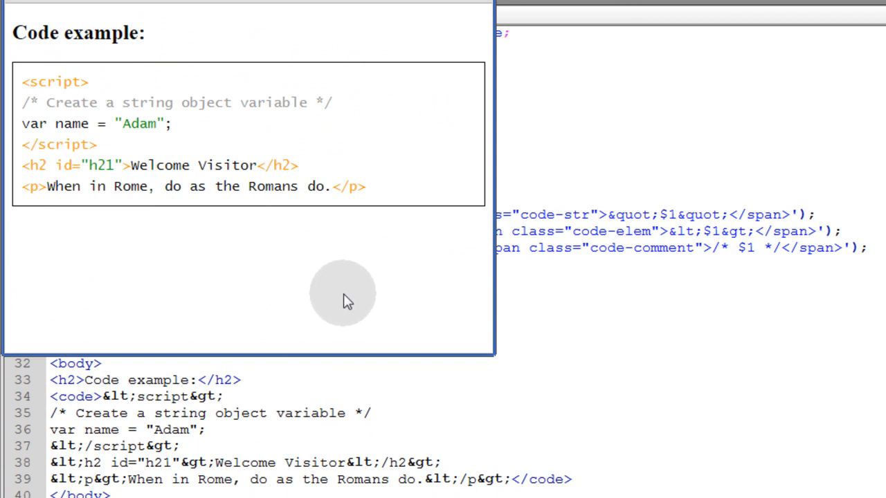
mouse_move(339, 305)
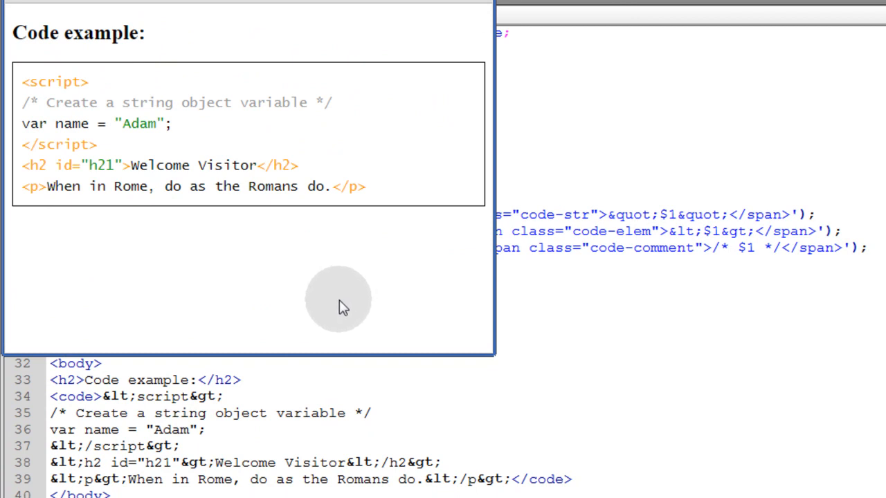
mouse_move(329, 211)
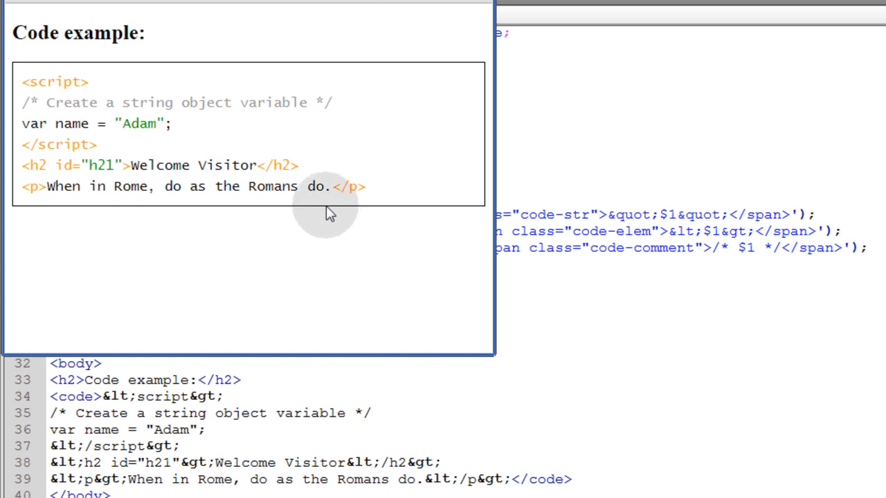
mouse_move(280, 165)
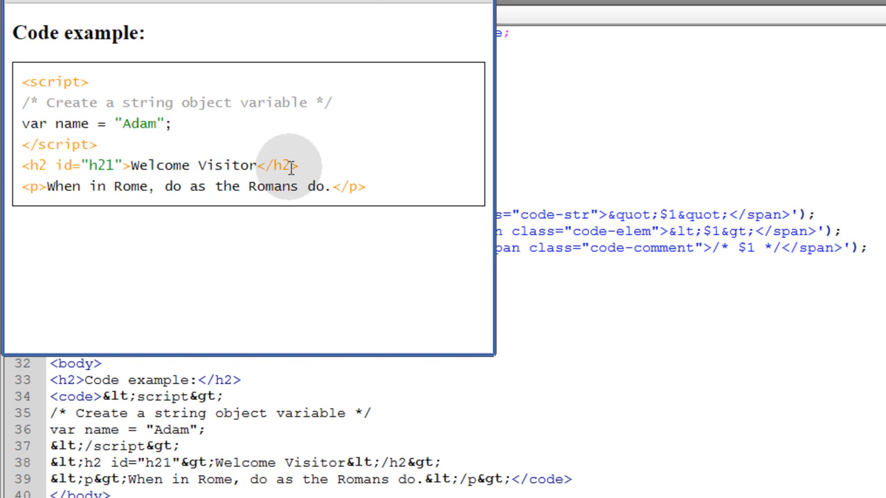
mouse_move(405, 87)
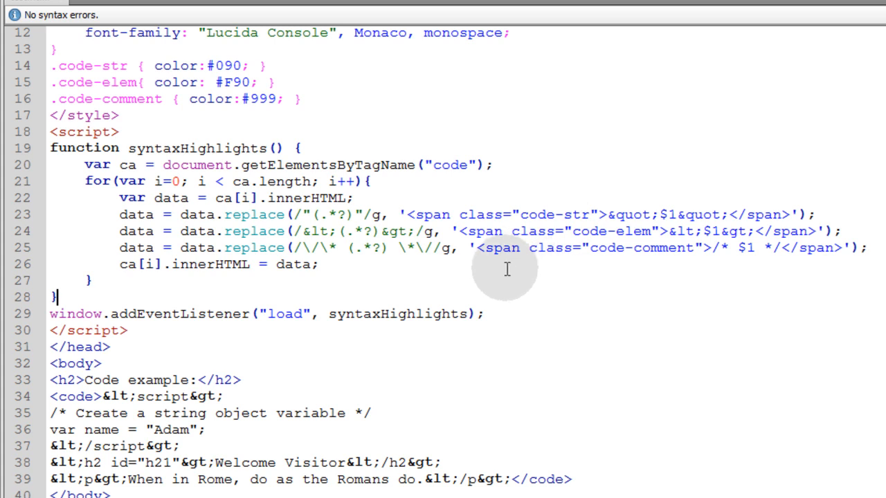
mouse_move(512, 276)
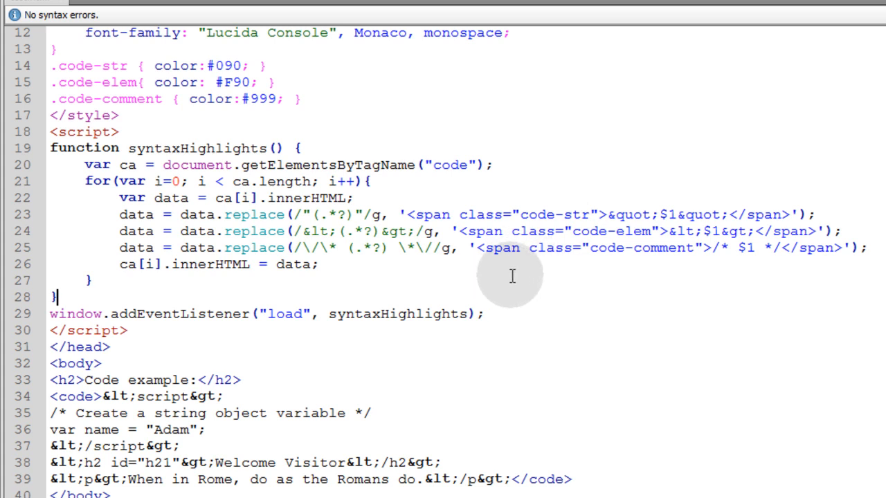
mouse_move(526, 277)
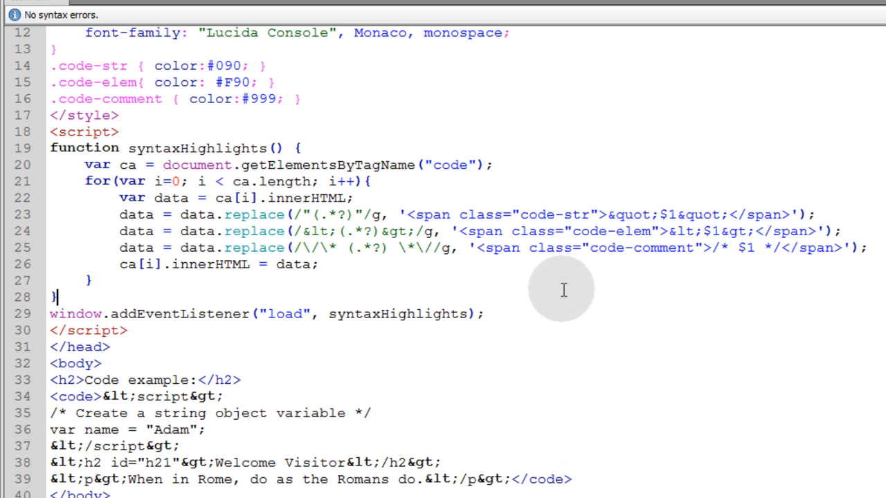
mouse_move(585, 288)
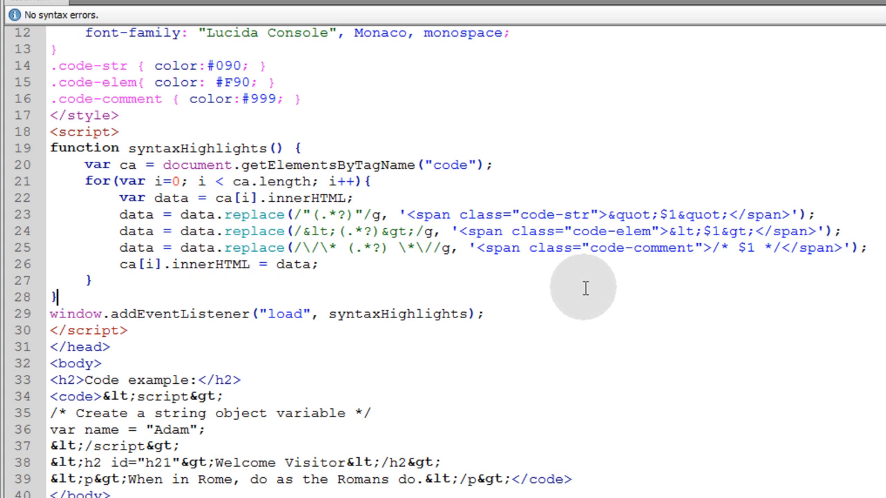
mouse_move(554, 290)
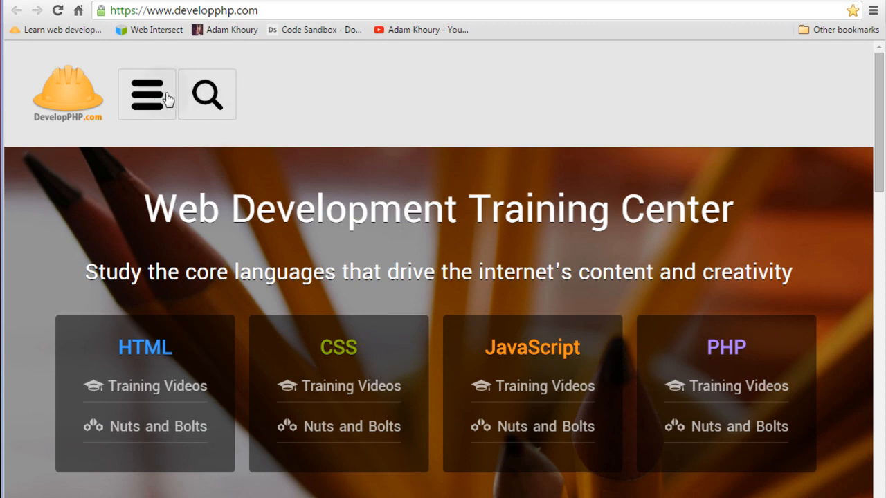
Go through the site menu to JS Nuts & Bolts, Objects, then RegExp.
left_click(146, 94)
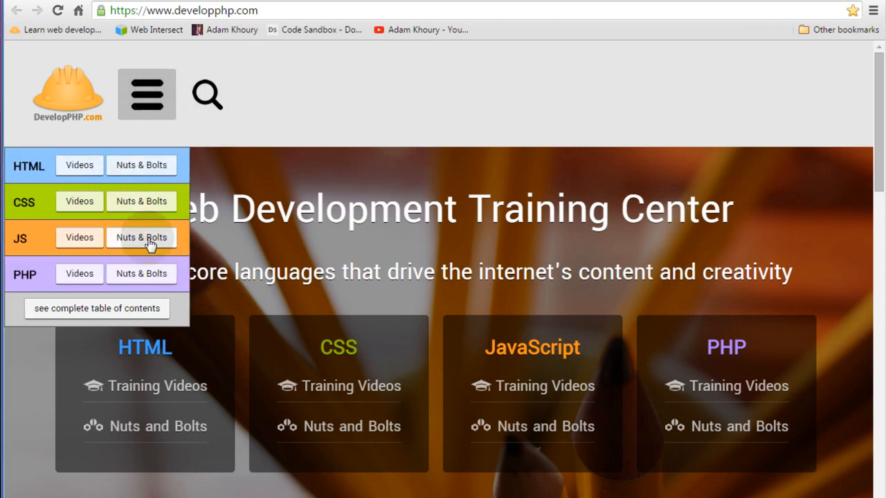
left_click(142, 238)
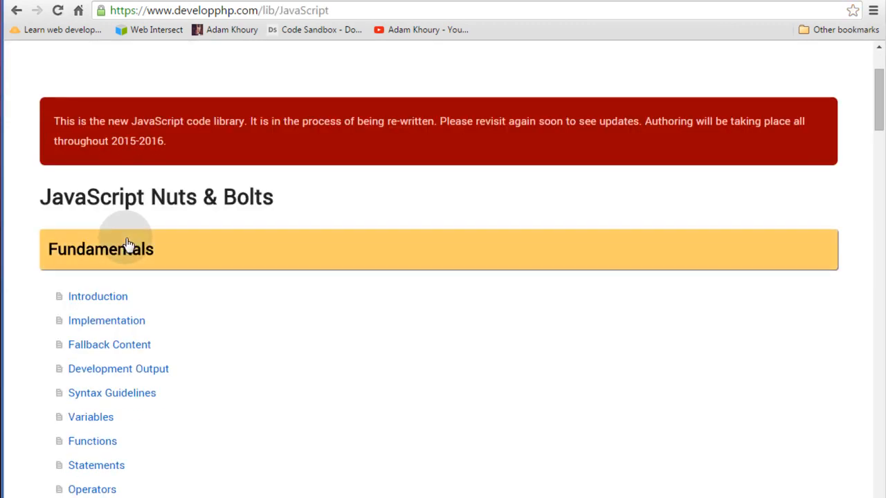
scroll("down", 3)
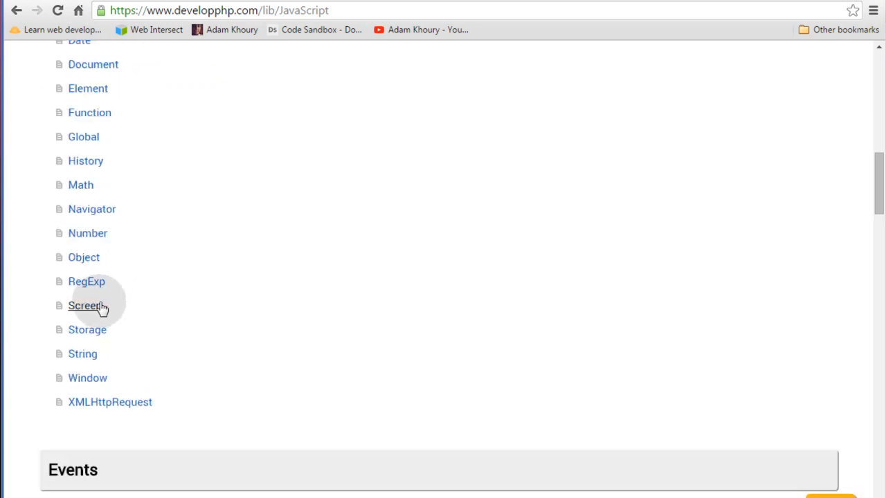
mouse_move(96, 287)
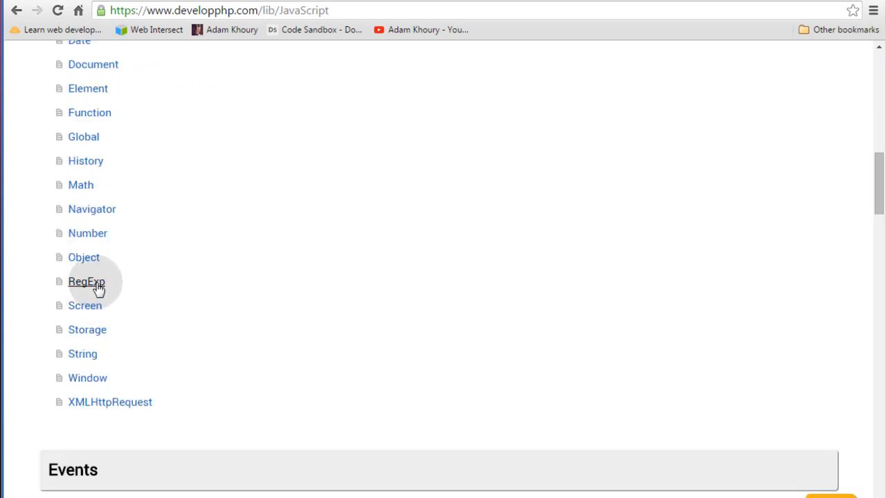
scroll("up", 3)
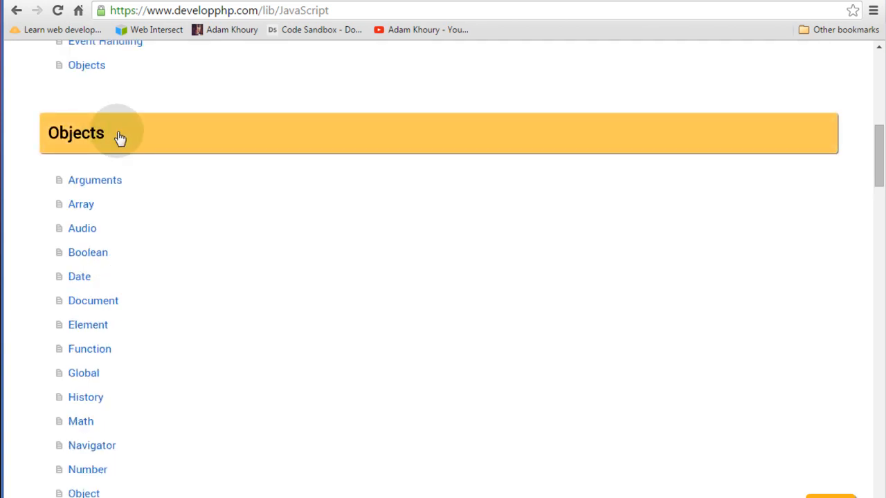
left_click(76, 132)
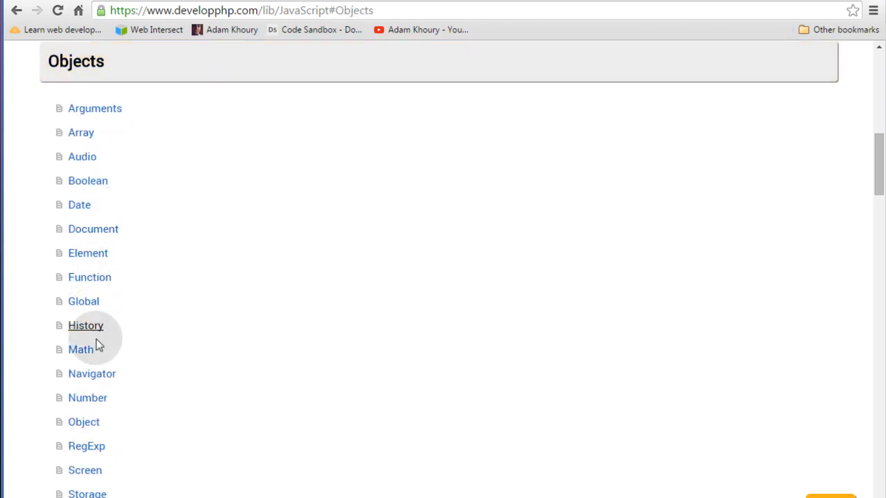
left_click(86, 446)
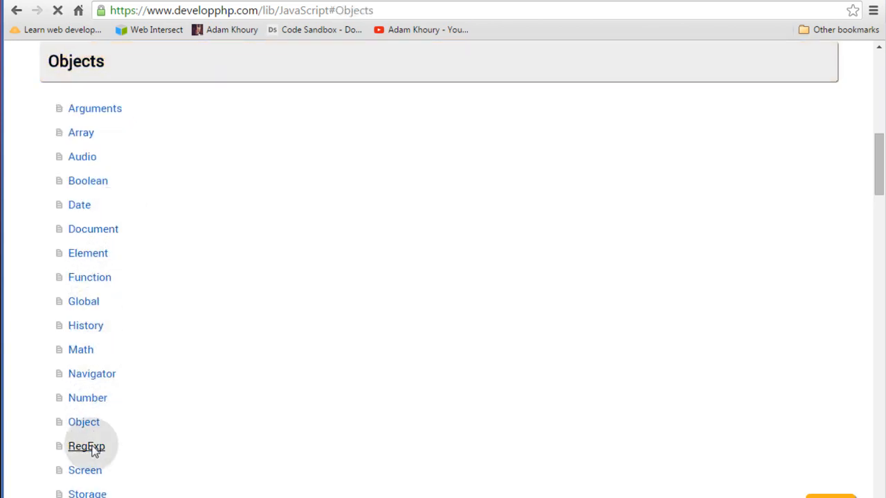
left_click(87, 446)
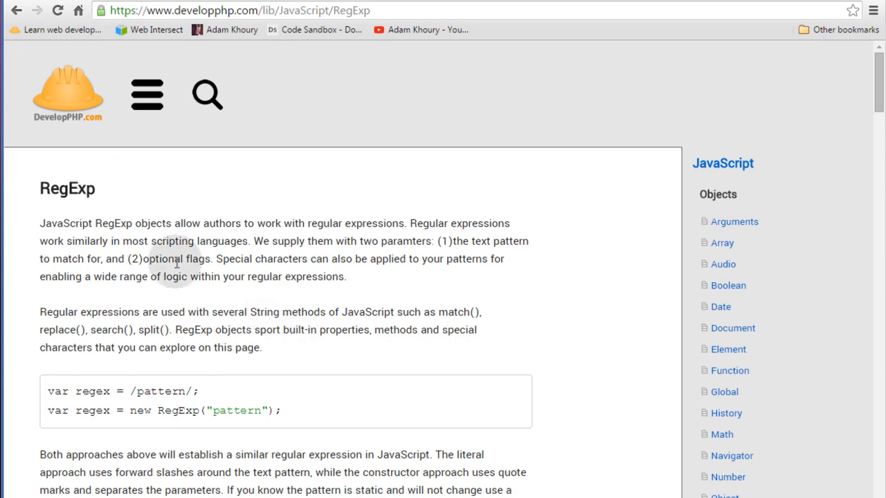
scroll("down", 3)
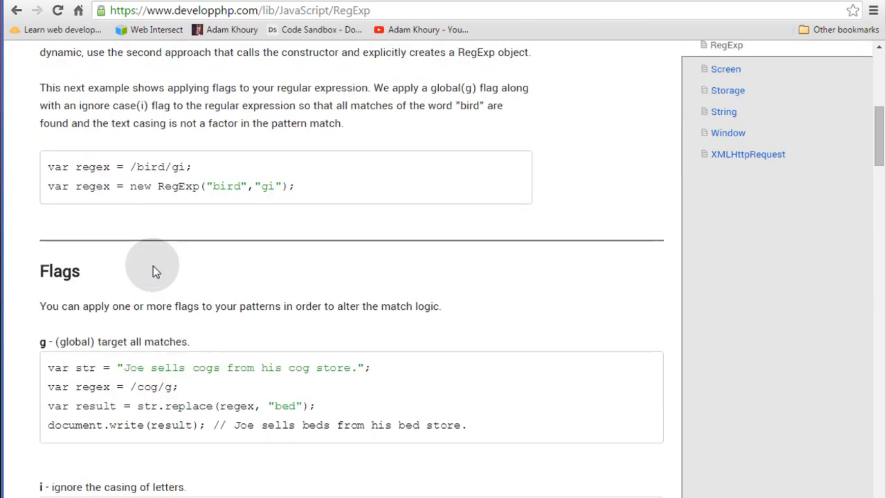
scroll("up", 3)
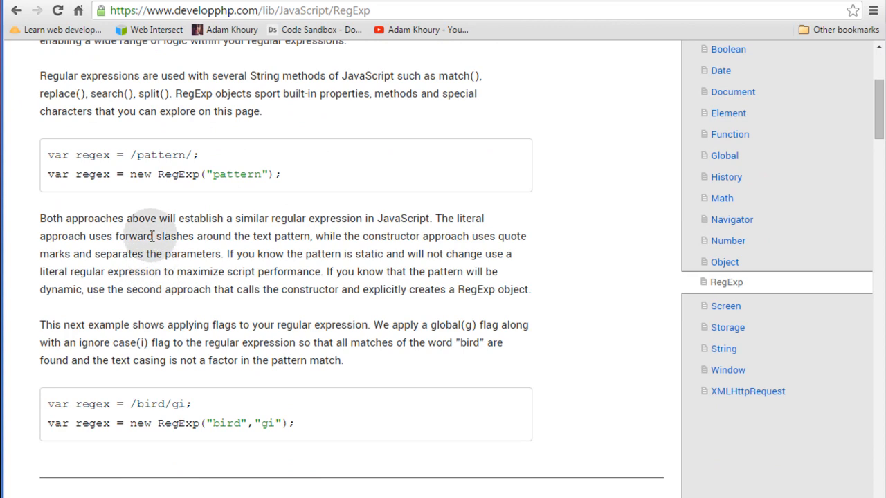
scroll("down", 3)
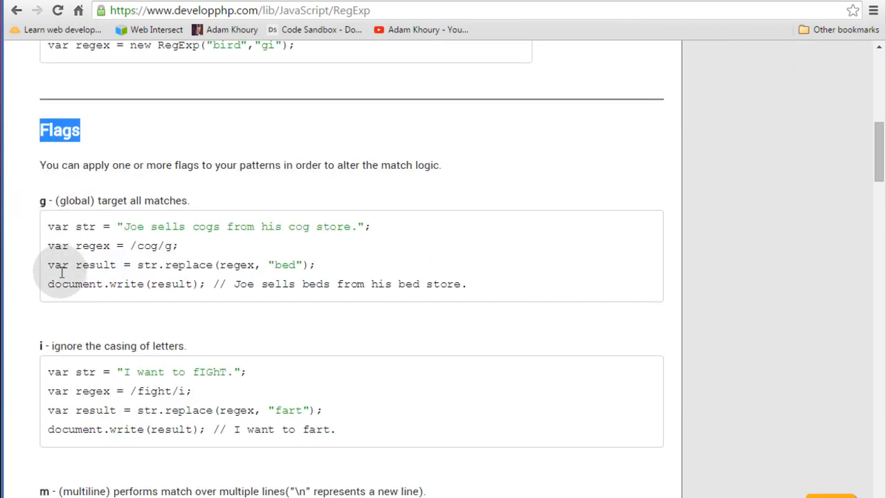
scroll("down", 3)
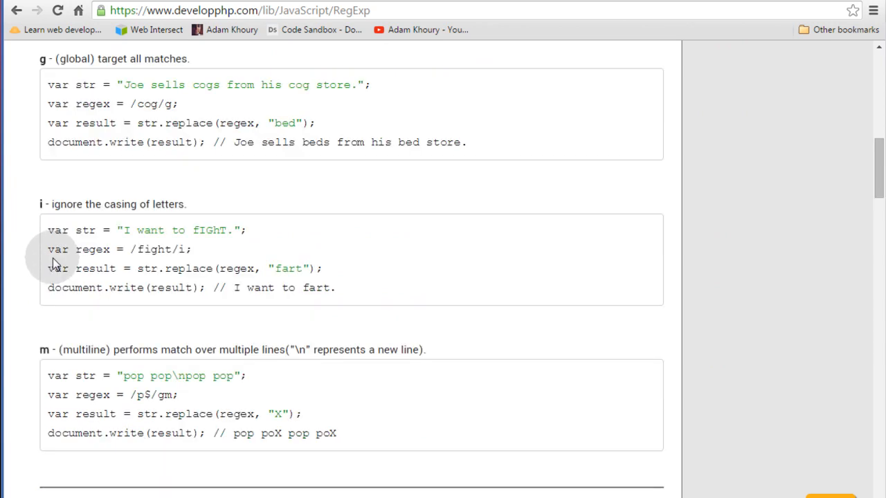
scroll("down", 3)
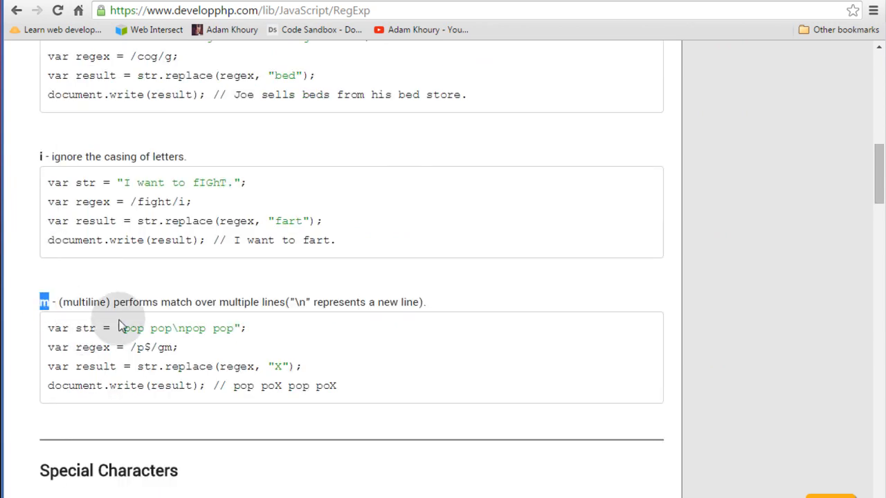
scroll("down", 3)
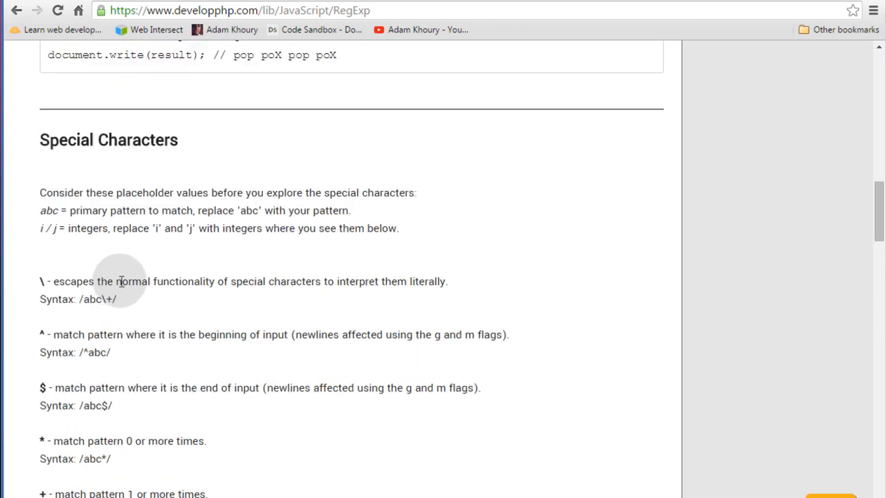
scroll("down", 3)
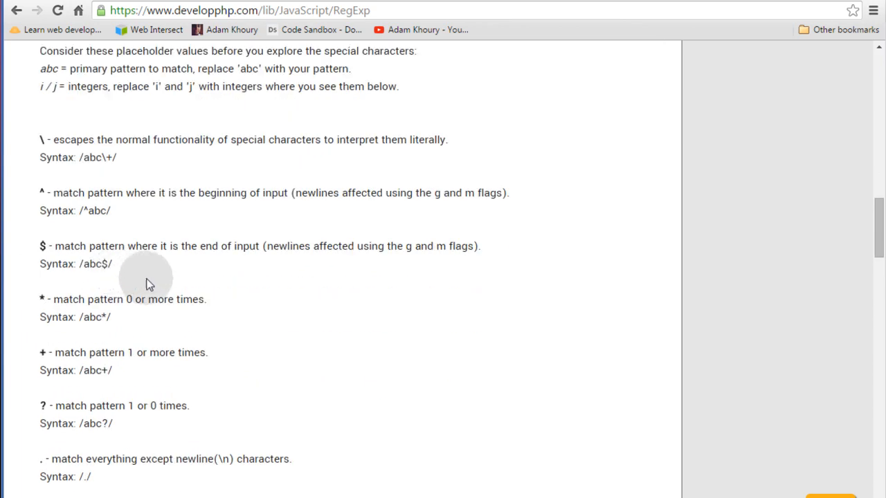
mouse_move(164, 266)
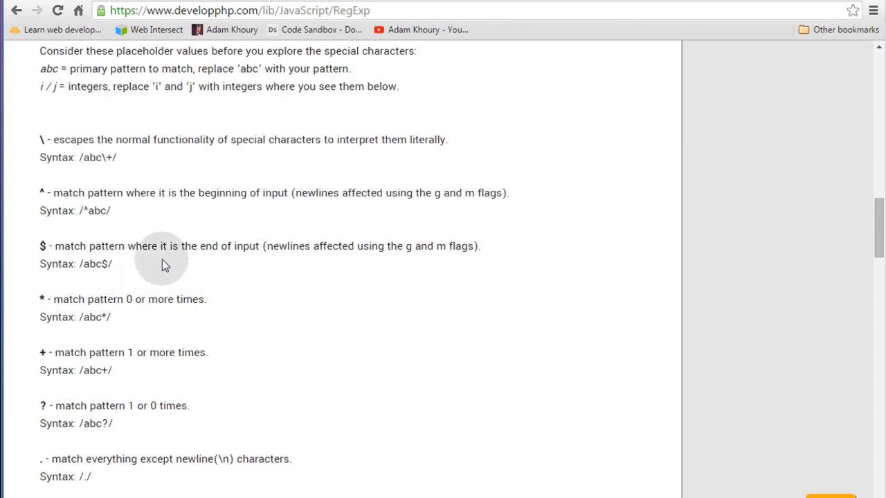
scroll("down", 3)
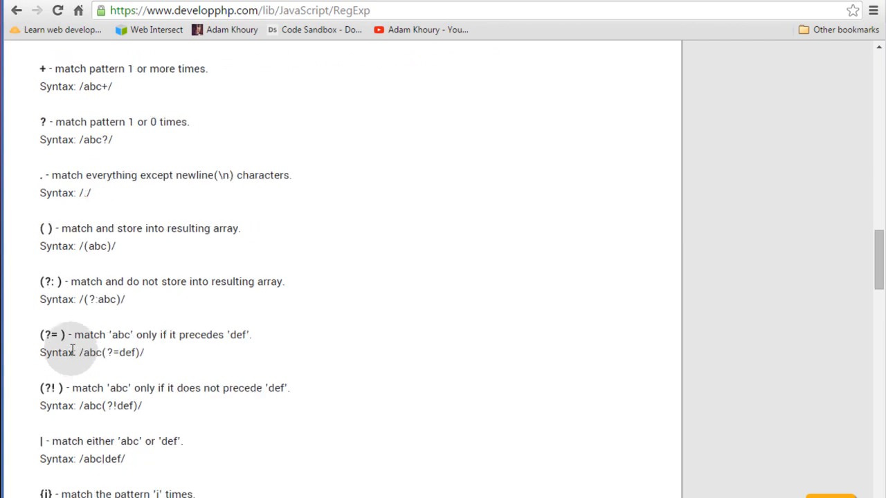
scroll("down", 3)
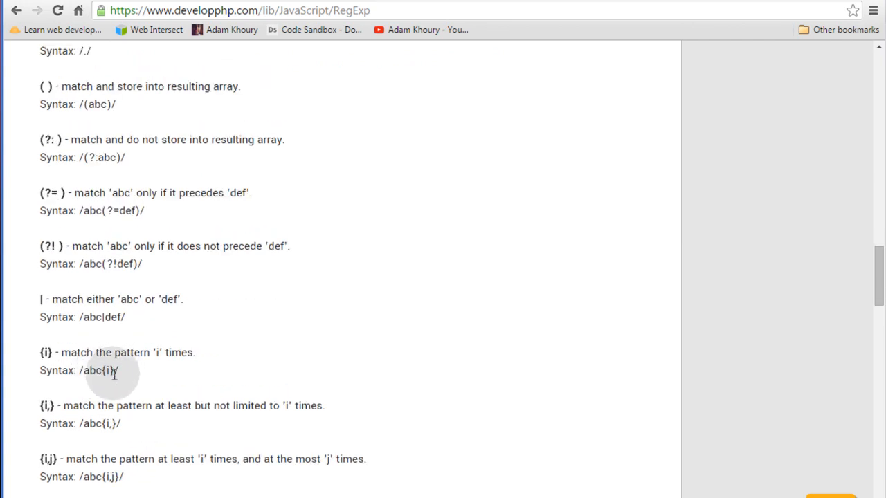
scroll("up", 3)
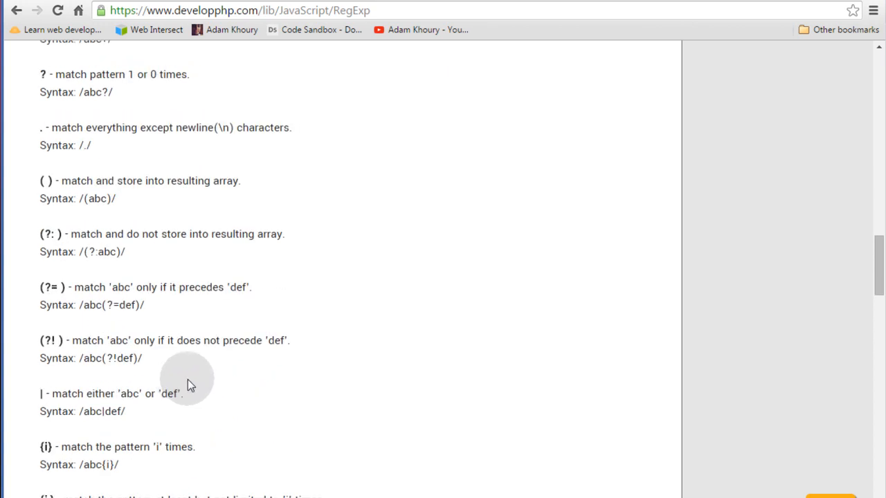
scroll("down", 3)
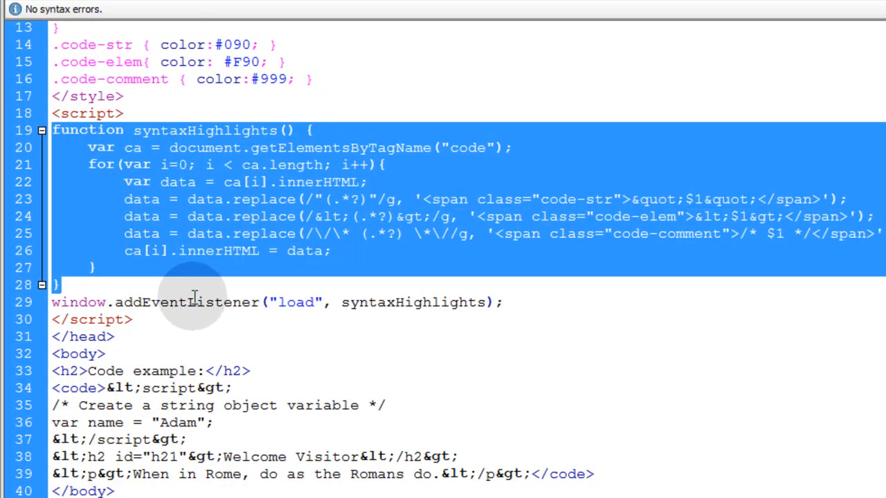
mouse_move(153, 287)
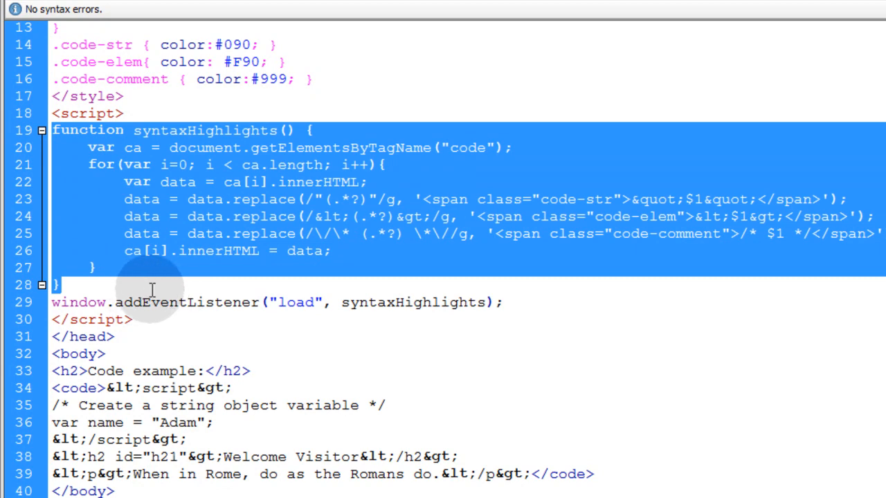
left_click(504, 303)
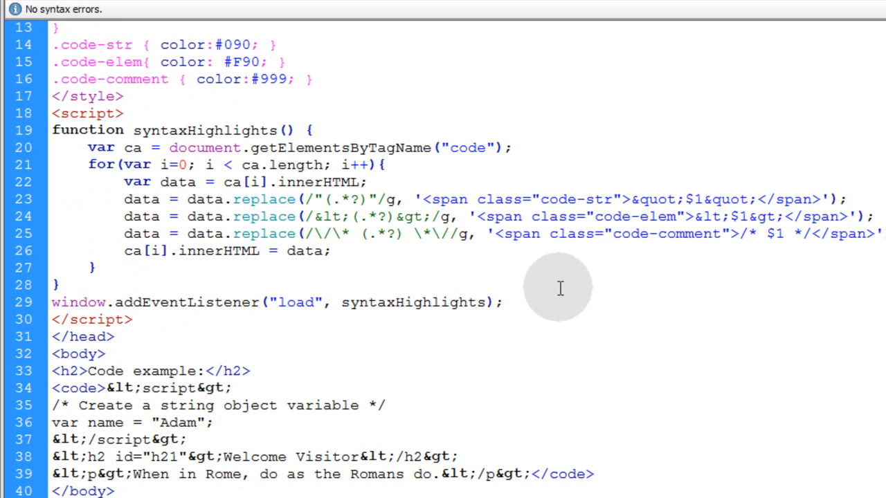
left_click(504, 302)
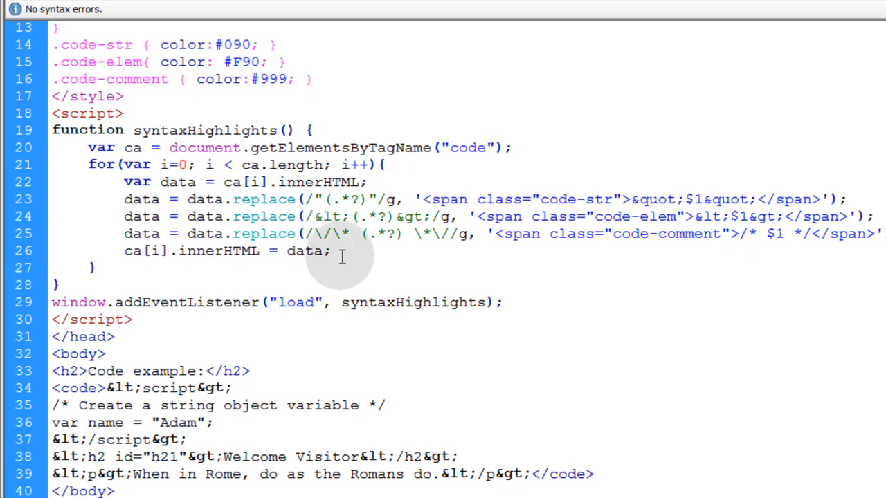
left_click(502, 302)
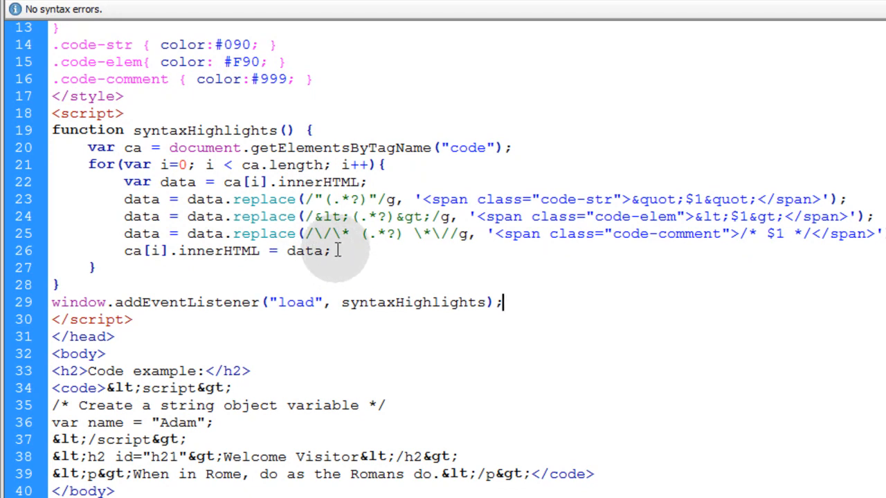